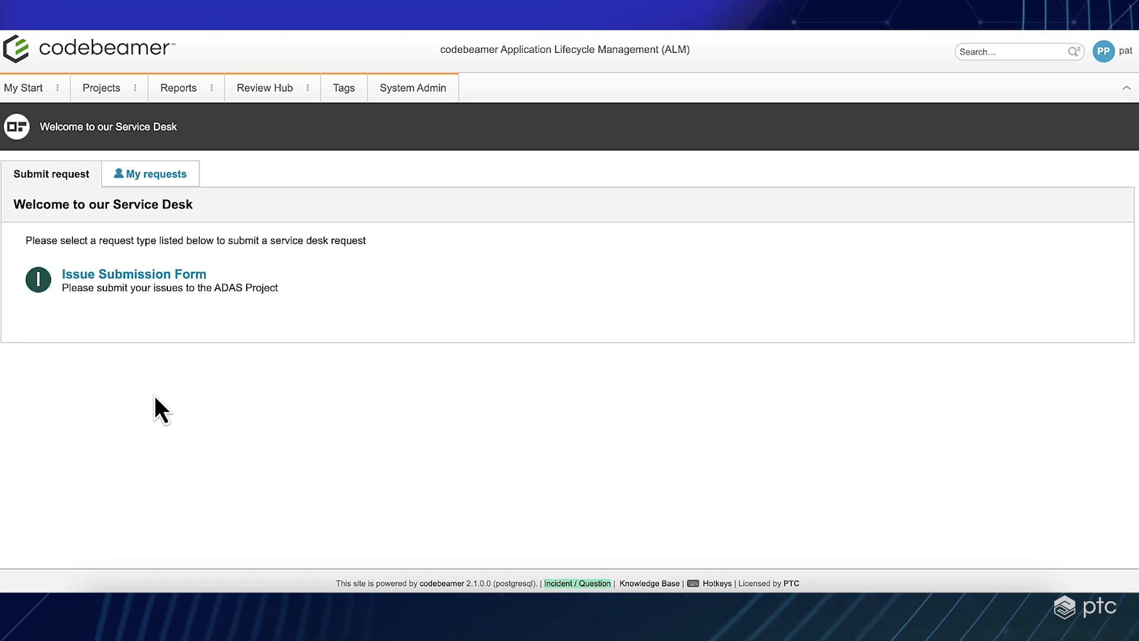
mouse_move(142, 289)
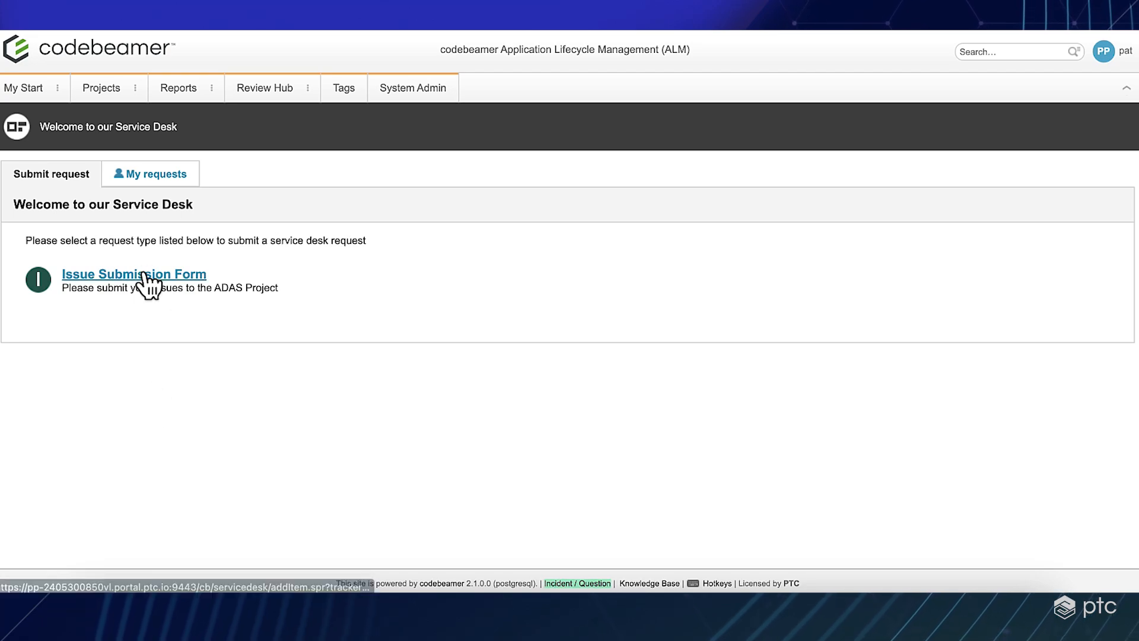
mouse_move(227, 314)
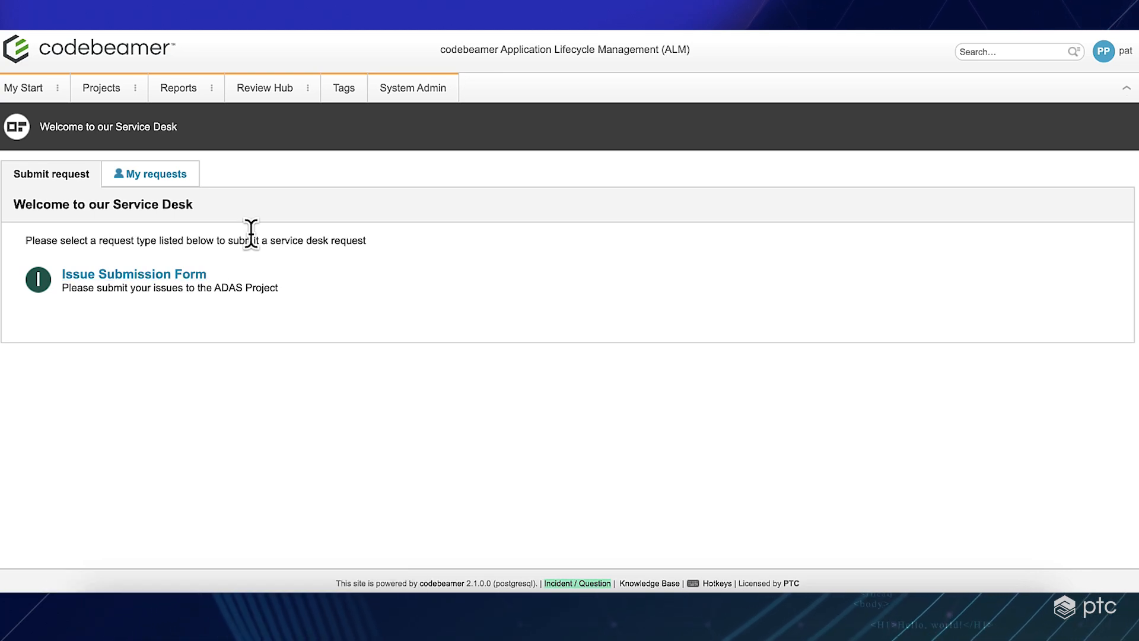
Title the new issue "I have an issue with something" with High priority
click(135, 274)
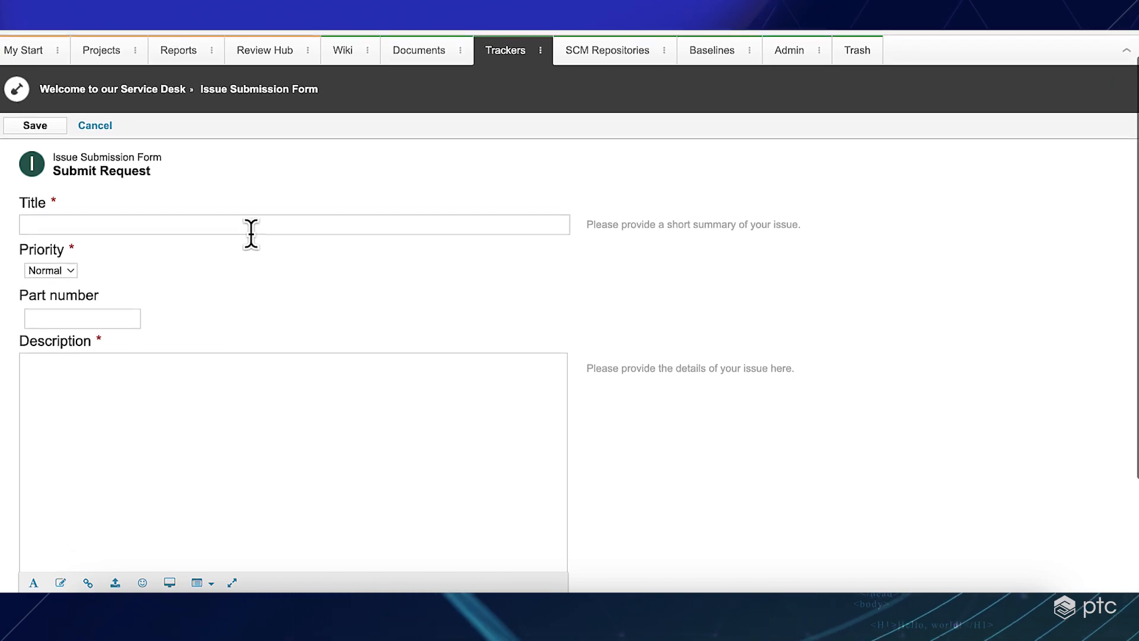
scroll(down, 3)
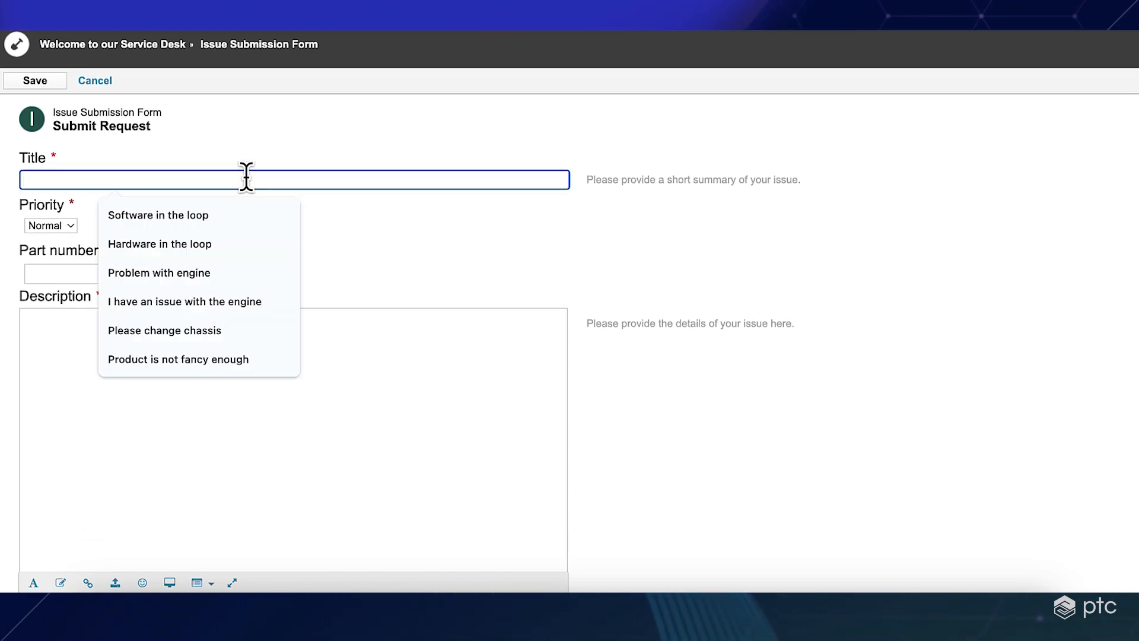
text(I have an issue with)
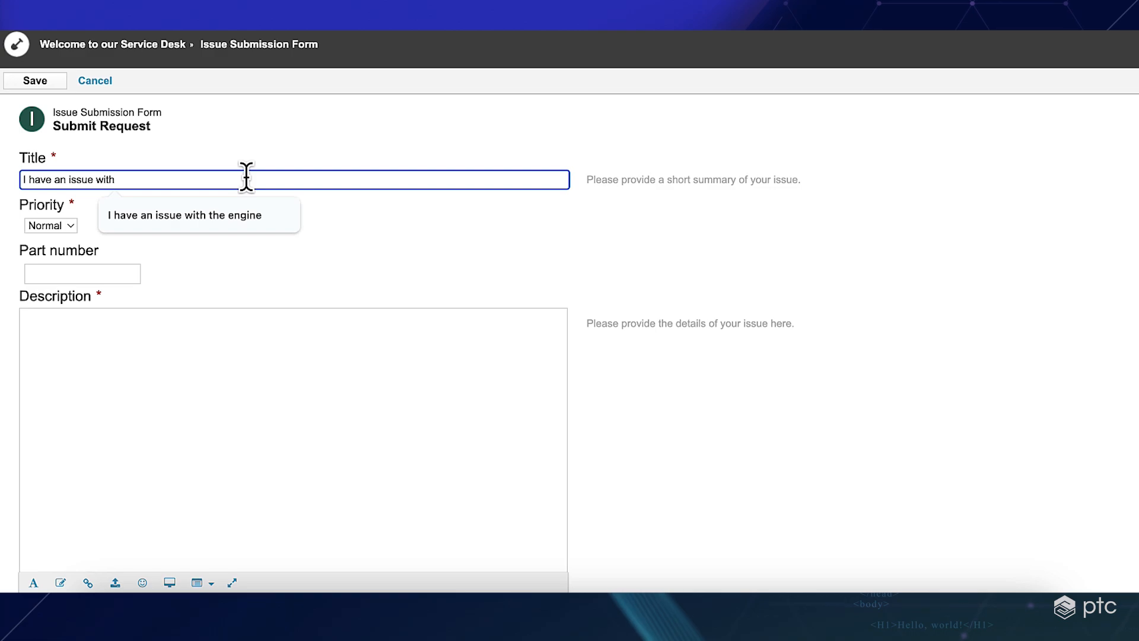
text(someth)
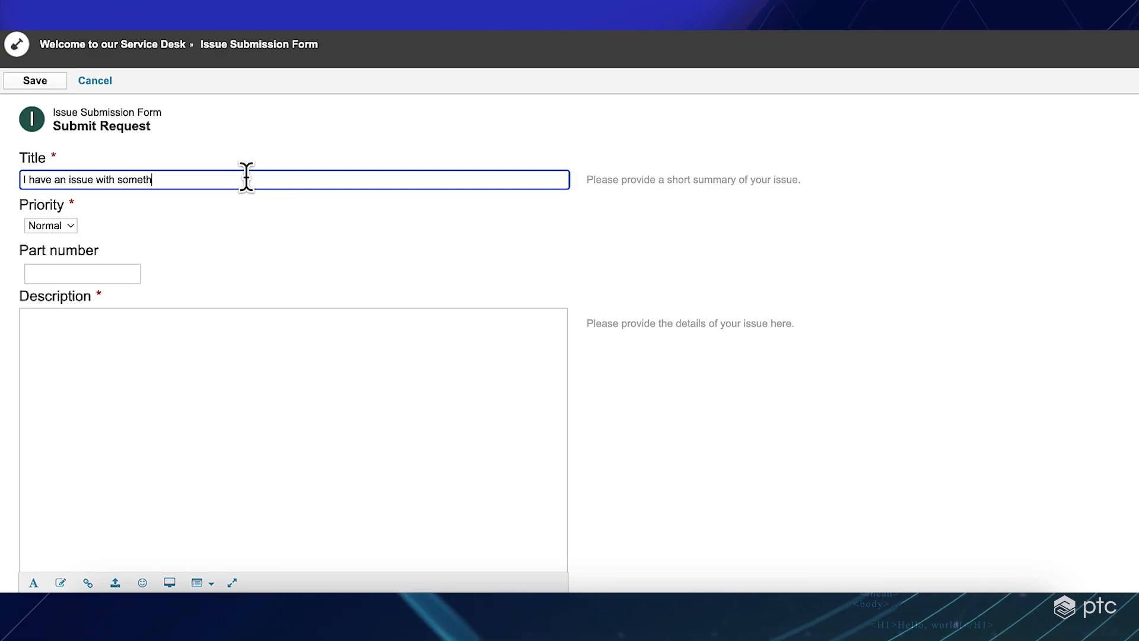
click(48, 225)
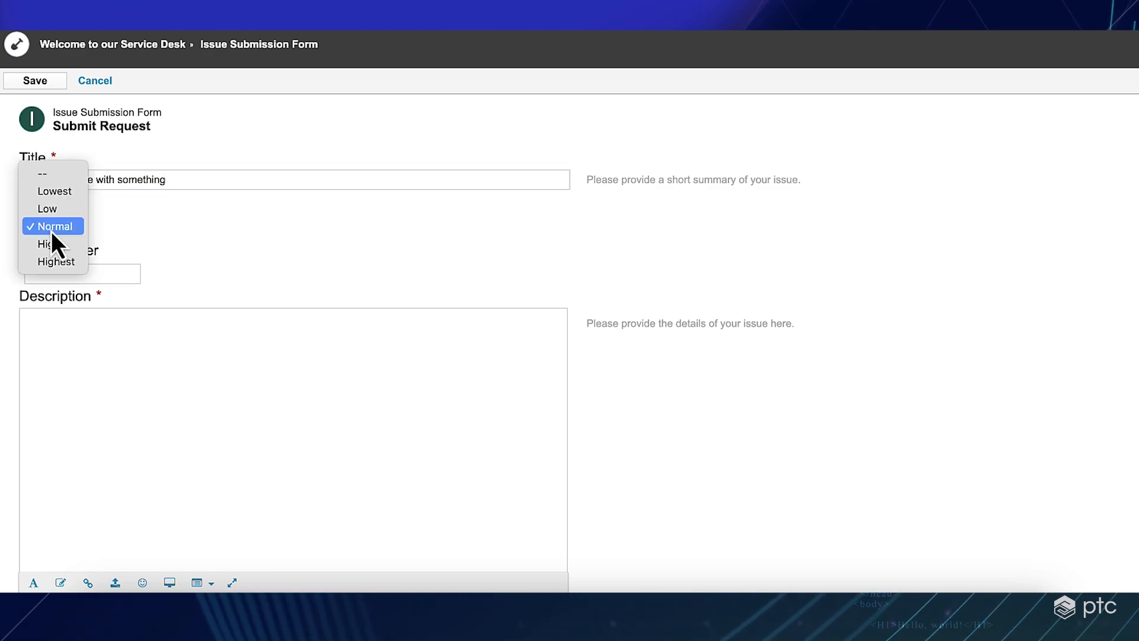
click(49, 244)
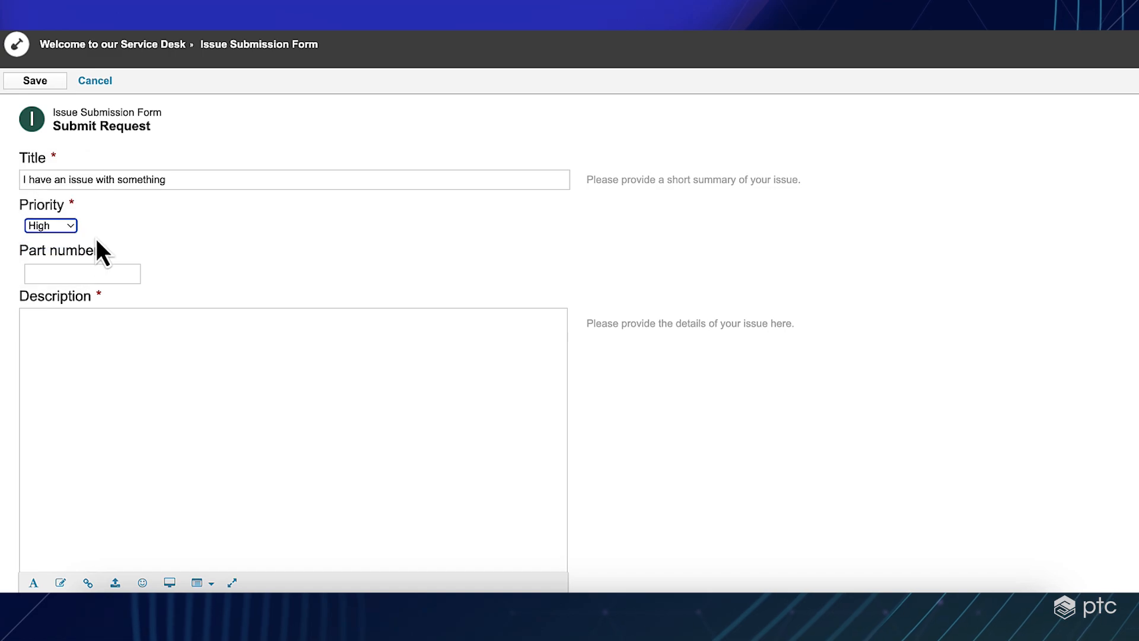
click(82, 273)
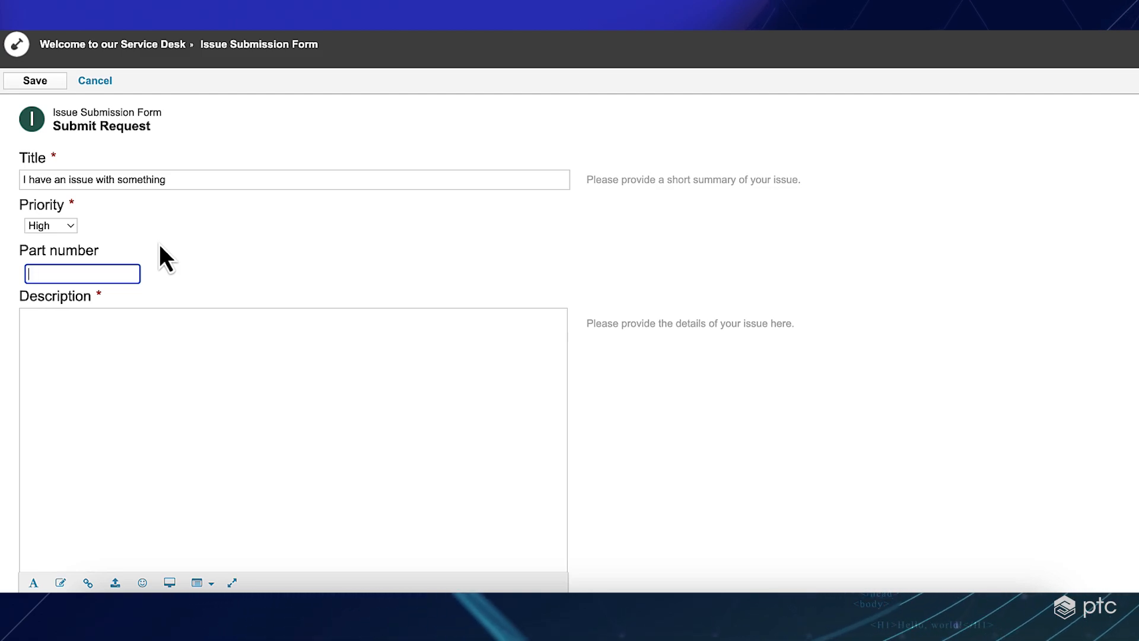
Enter part number TDA1234567 and description "Part doesn't function correctly."
text(TDA1234567)
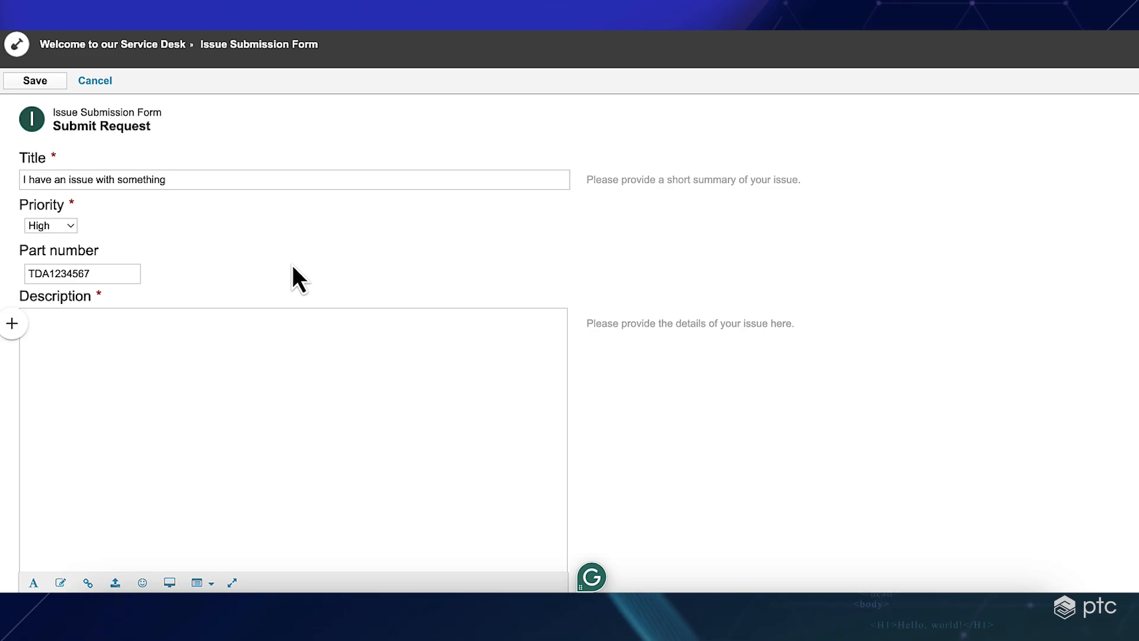
text(Part doesn't function correct)
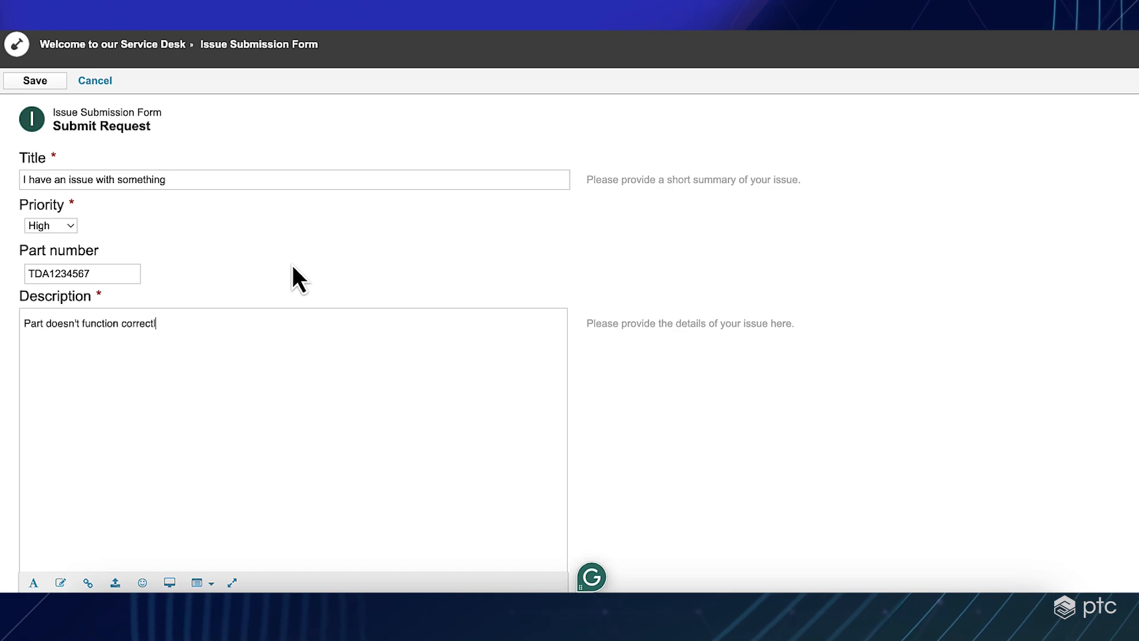
text(ly.)
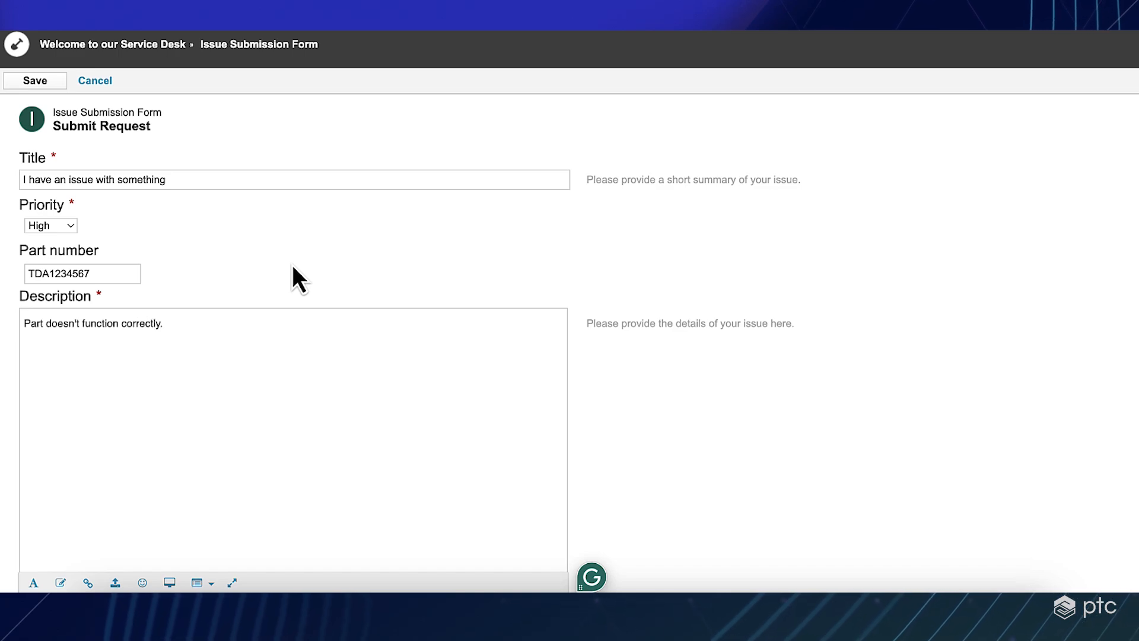
scroll(down, 3)
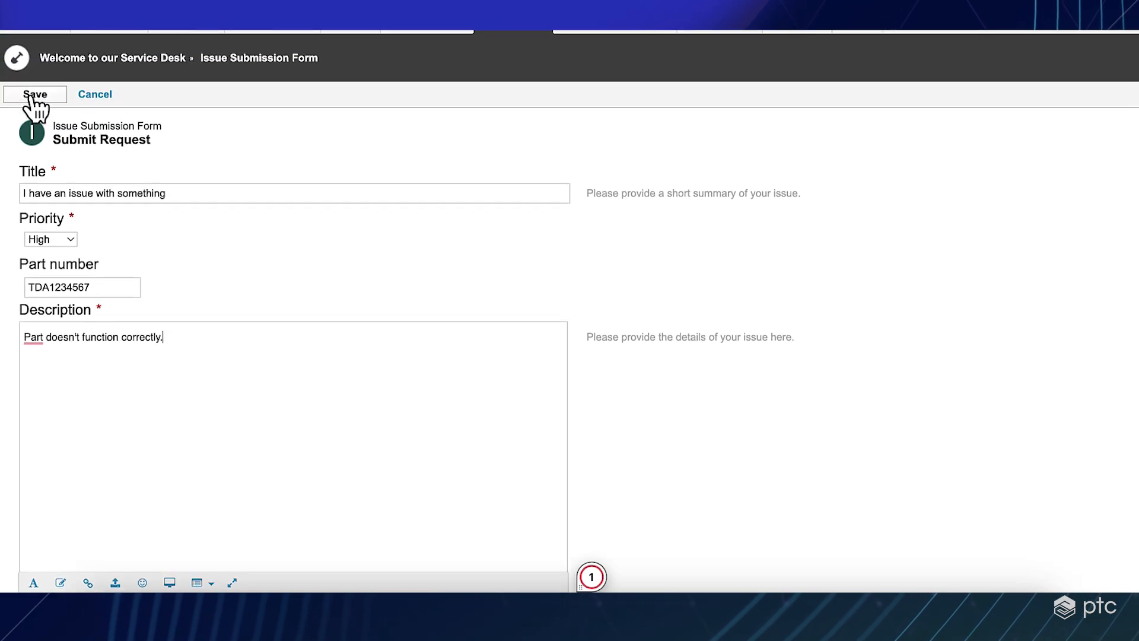
Save the issue request and go to the Bugs tracker list
click(34, 94)
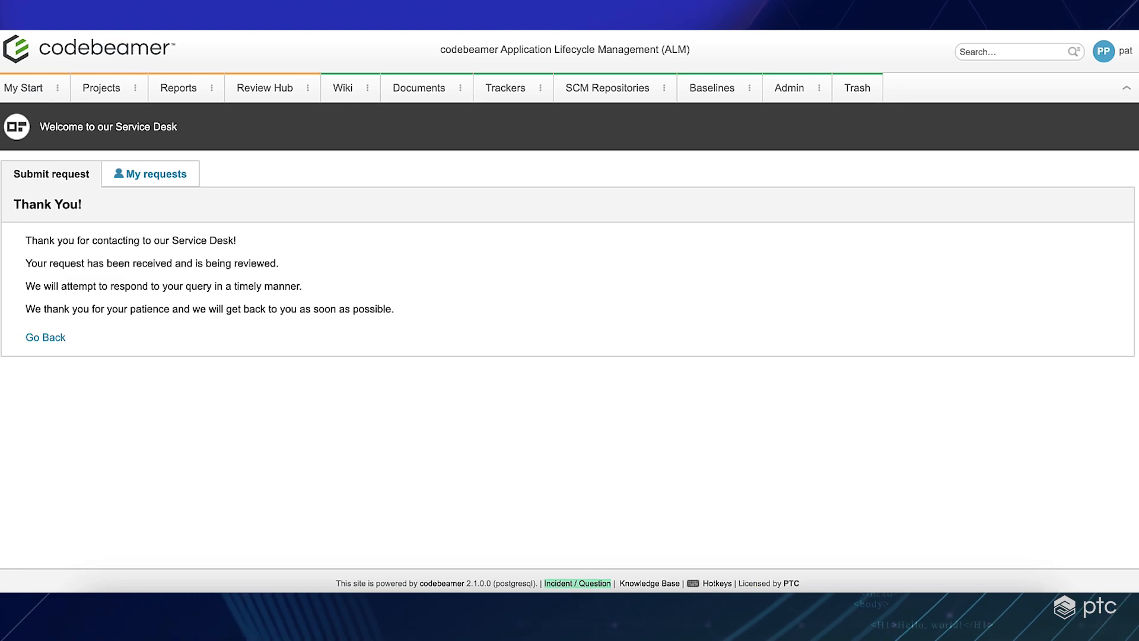
click(505, 88)
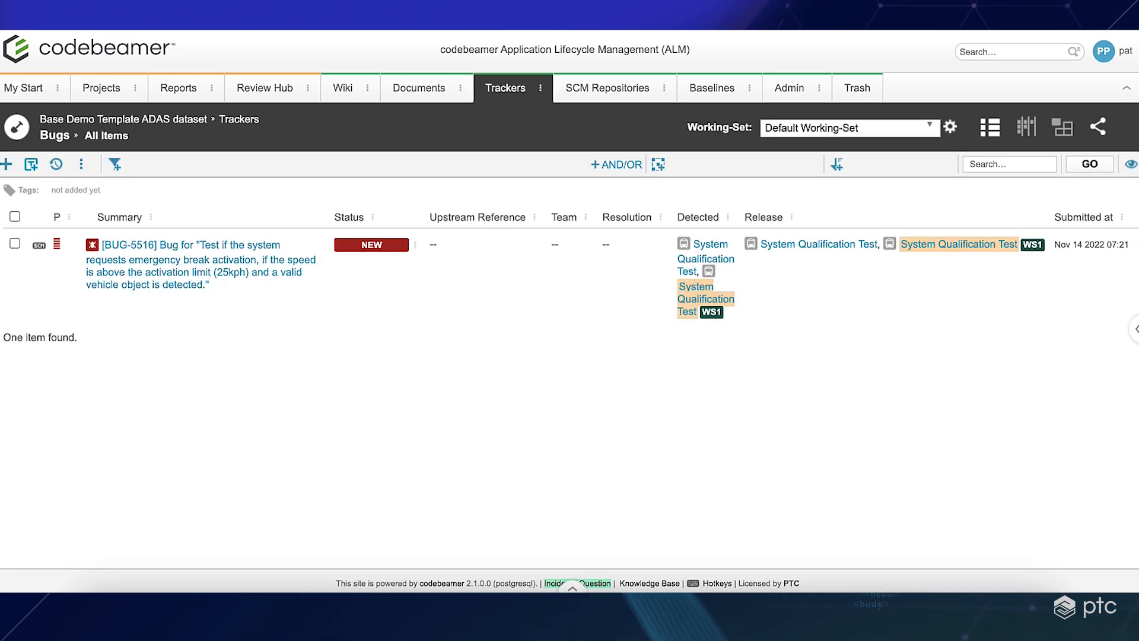
mouse_move(284, 139)
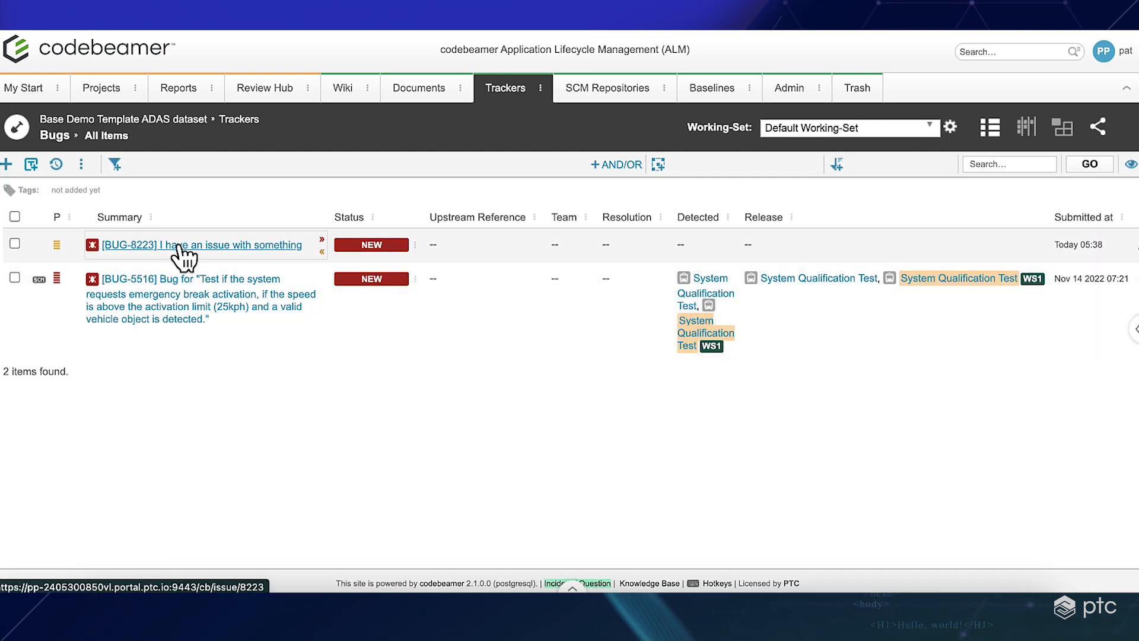
mouse_move(189, 252)
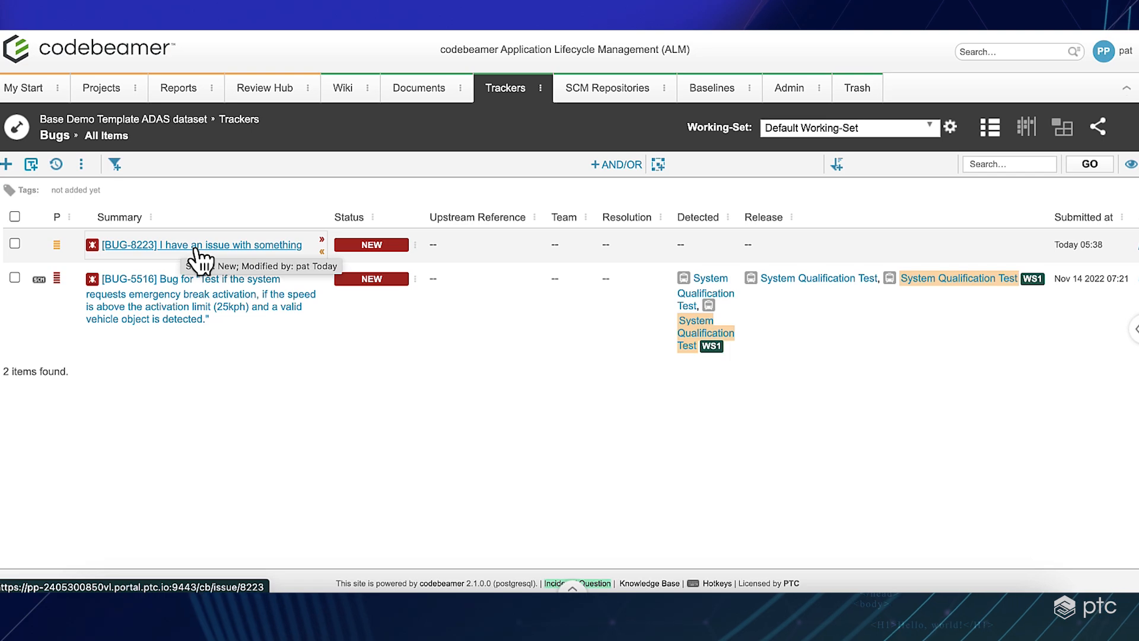
Open BUG-8223 "I have an issue with something" from the Bugs list
click(200, 245)
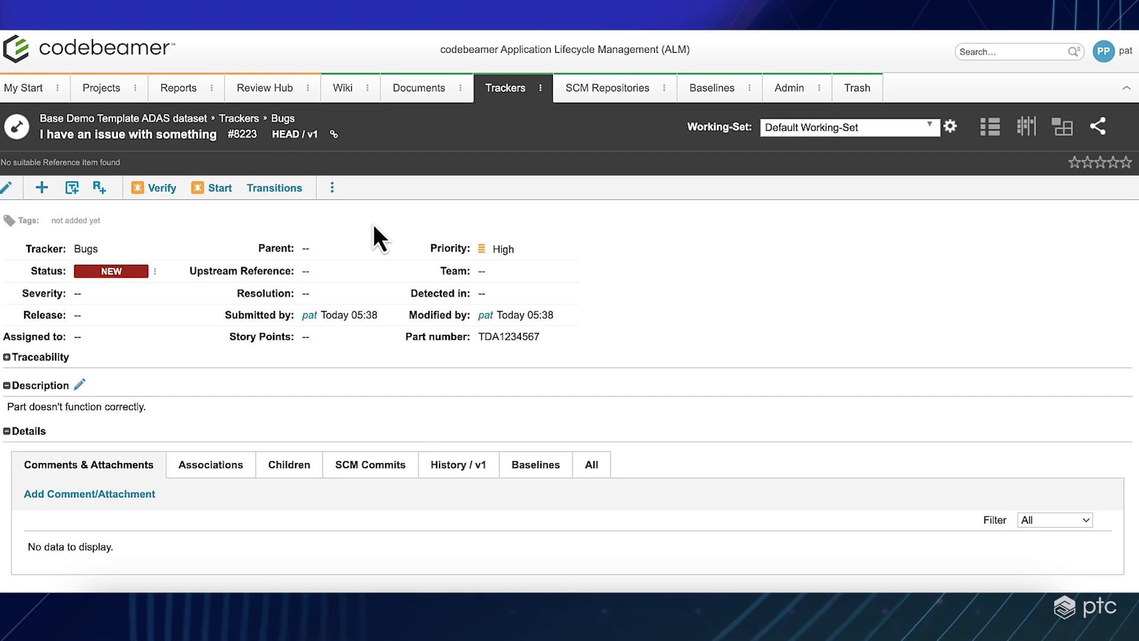
mouse_move(389, 231)
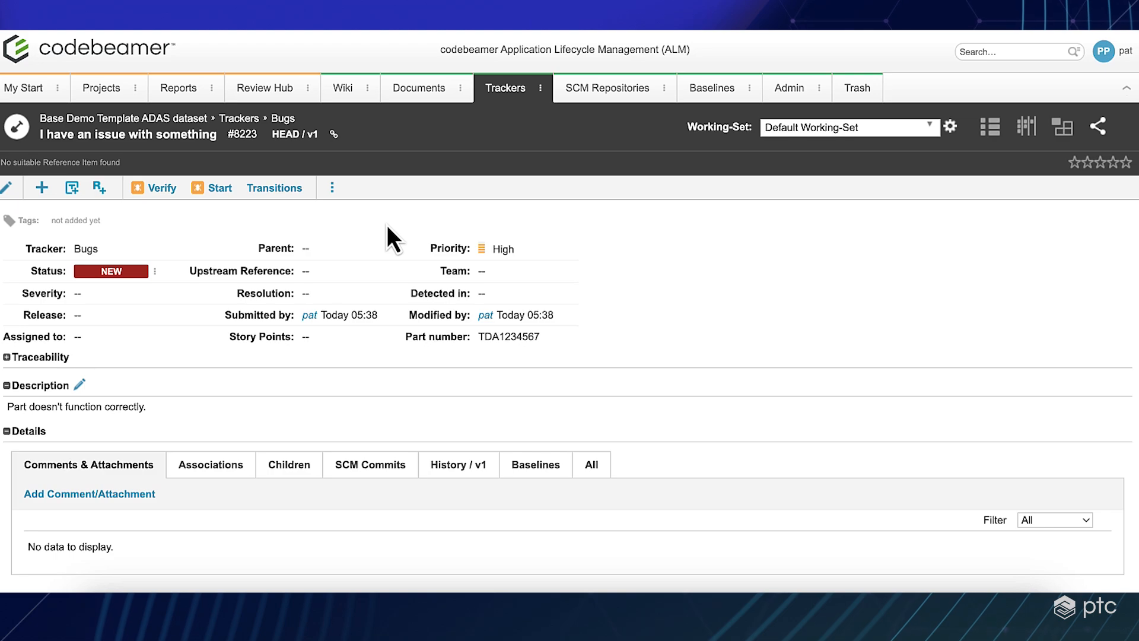
mouse_move(166, 270)
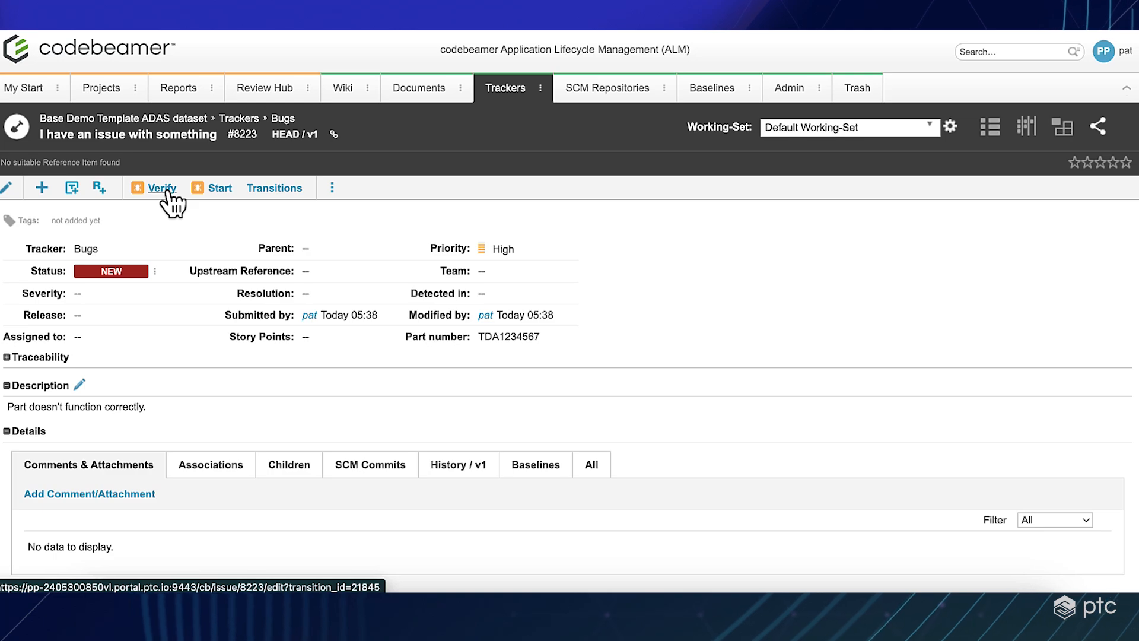
Attempt the Verify transition on BUG-8223, then open the Upstream Reference chooser
click(161, 188)
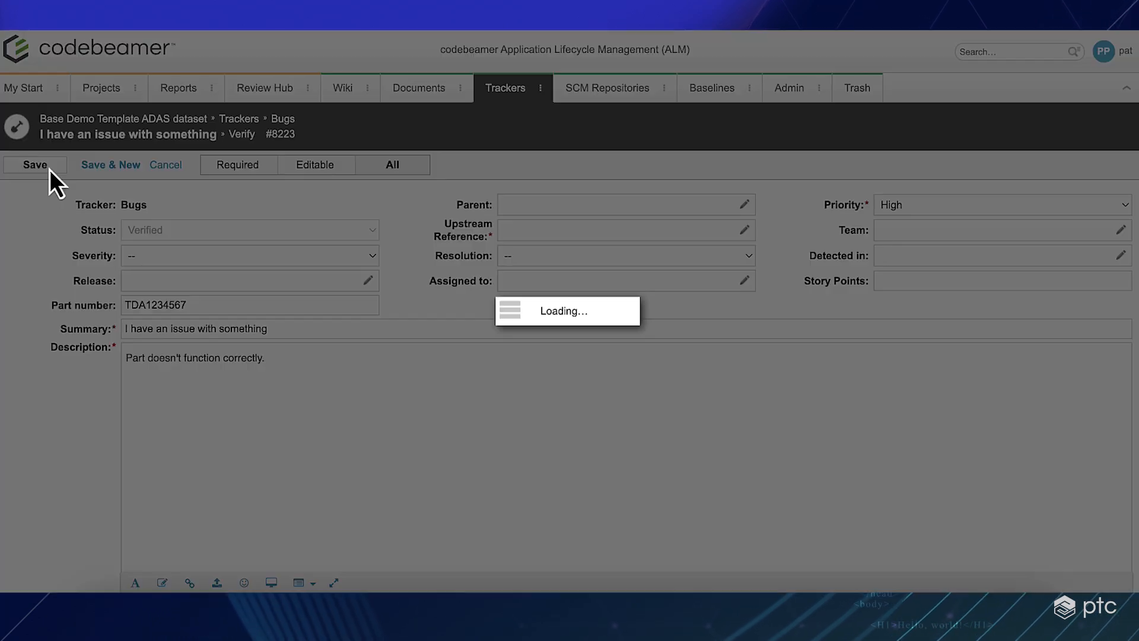
click(35, 164)
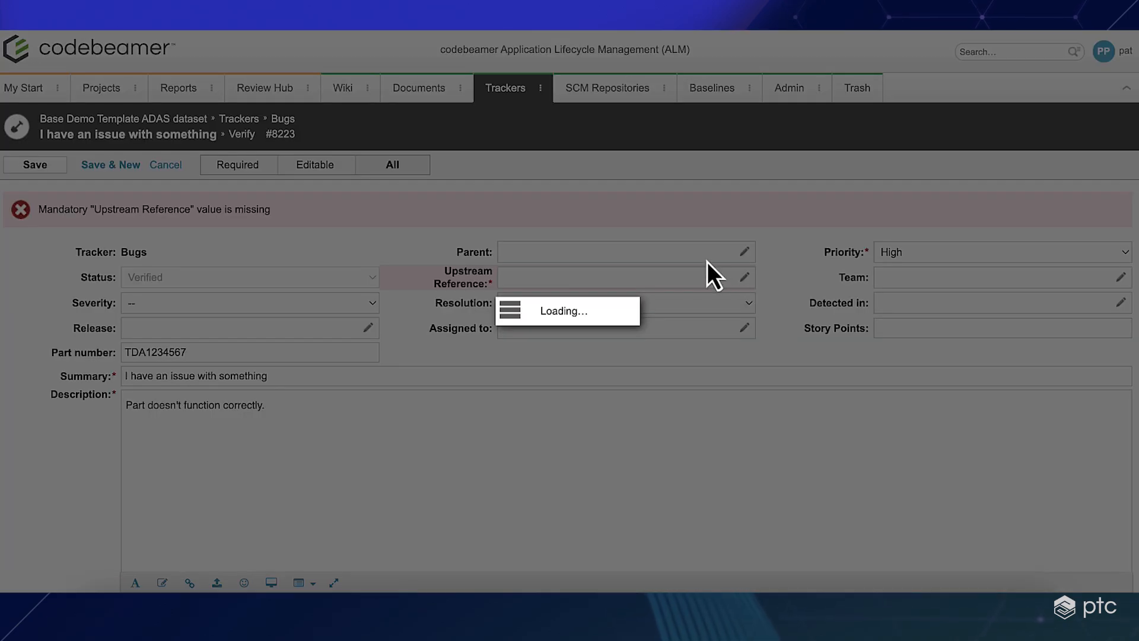
click(744, 277)
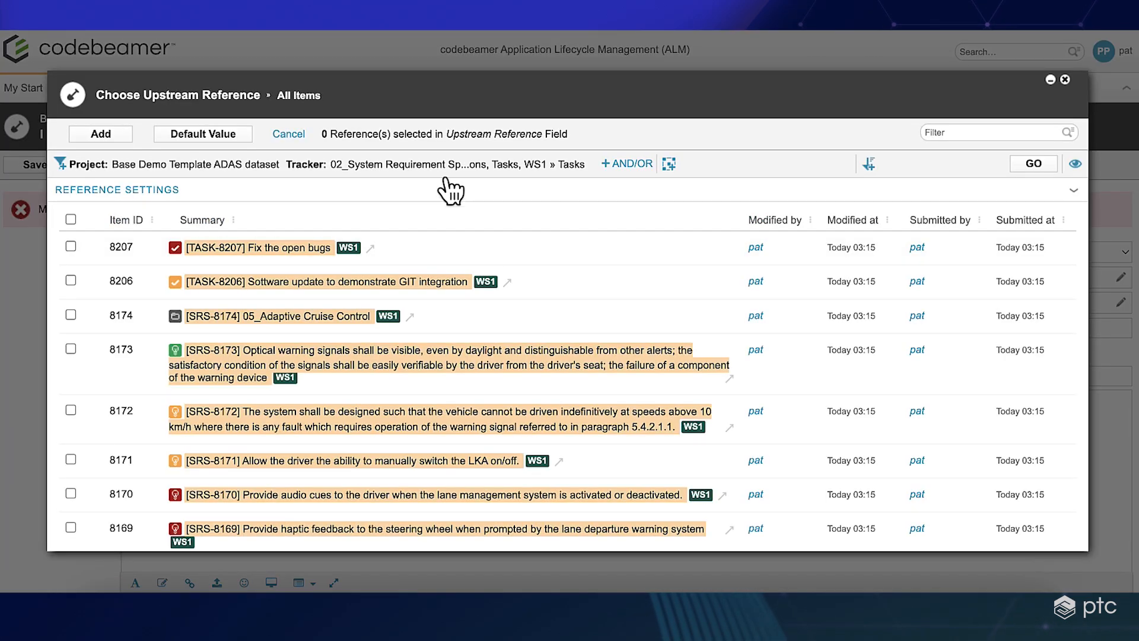
Add system requirement SRS-2777 on optical warning signals as the upstream reference
click(469, 164)
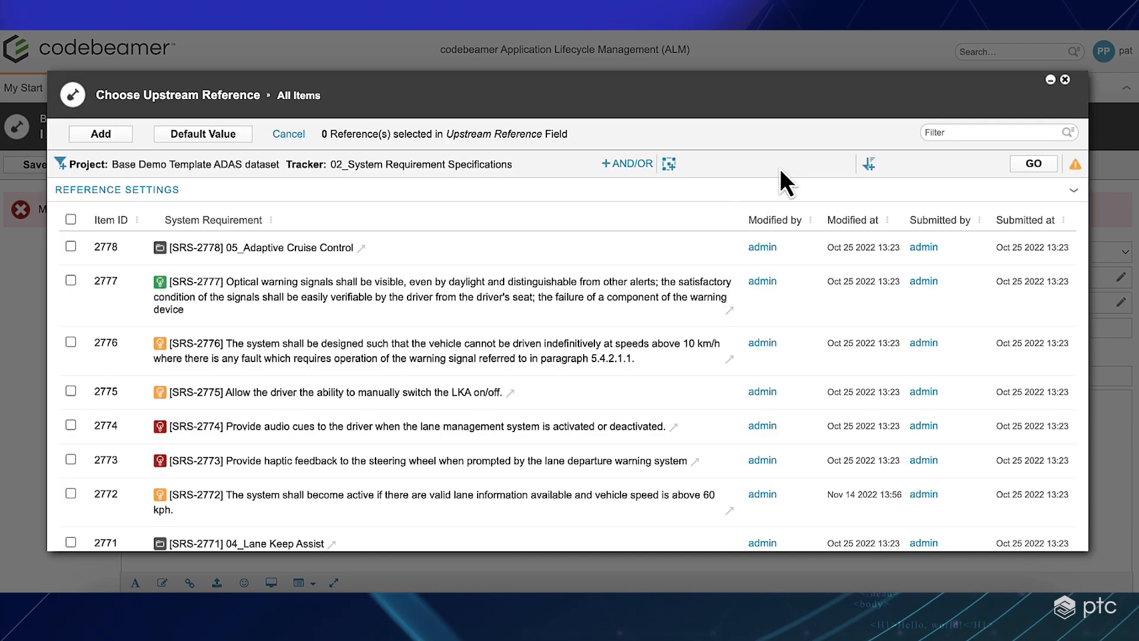
mouse_move(73, 296)
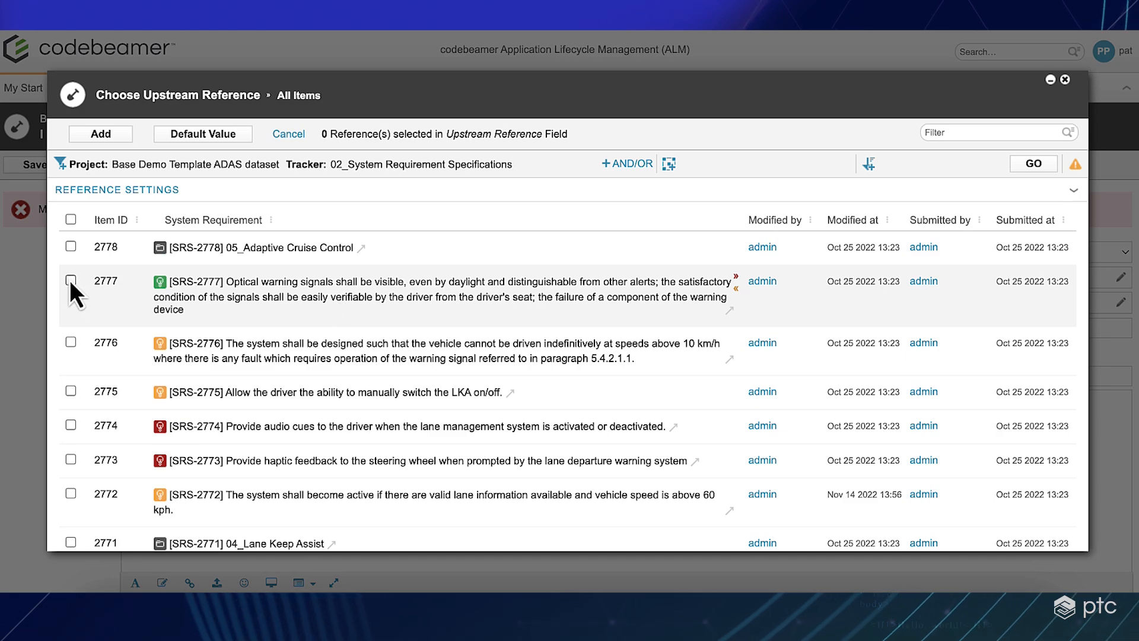
click(70, 280)
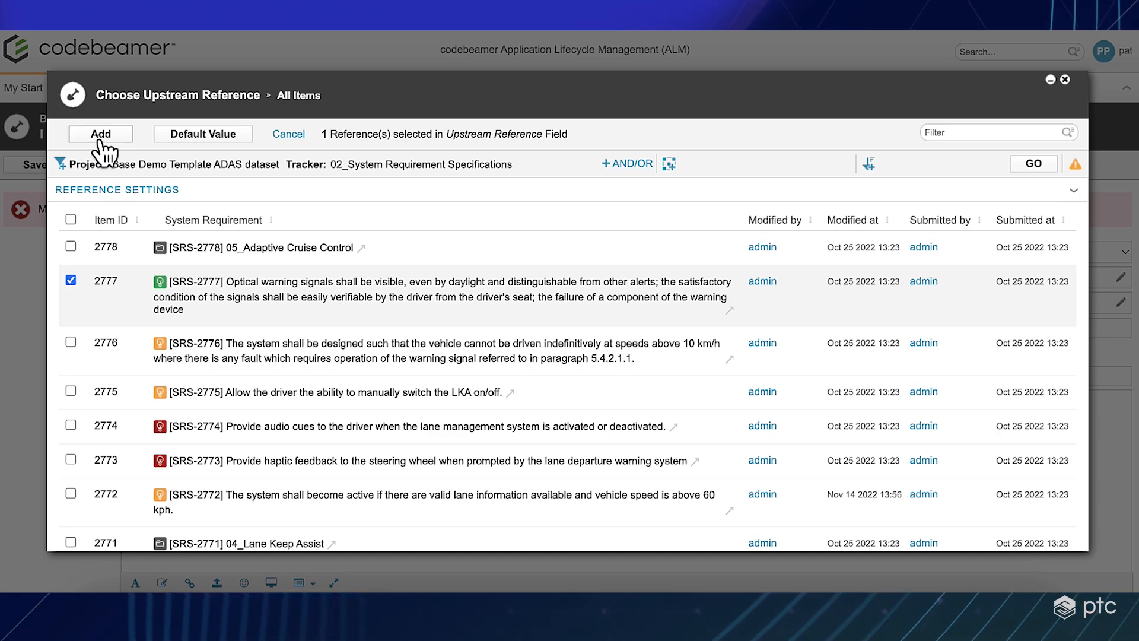
click(100, 134)
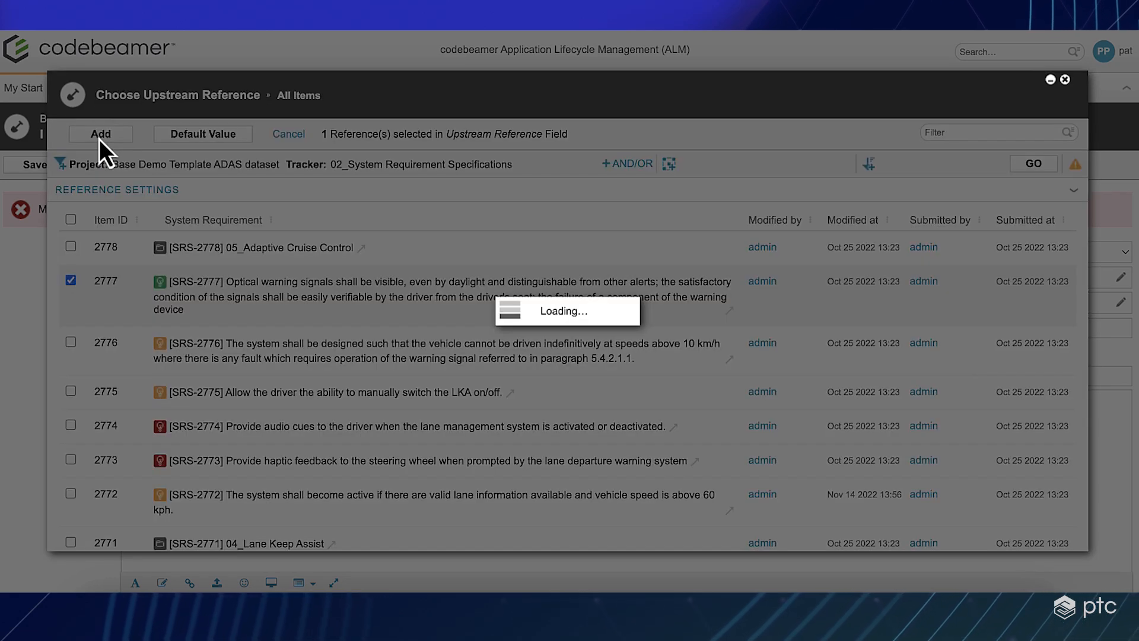
click(100, 133)
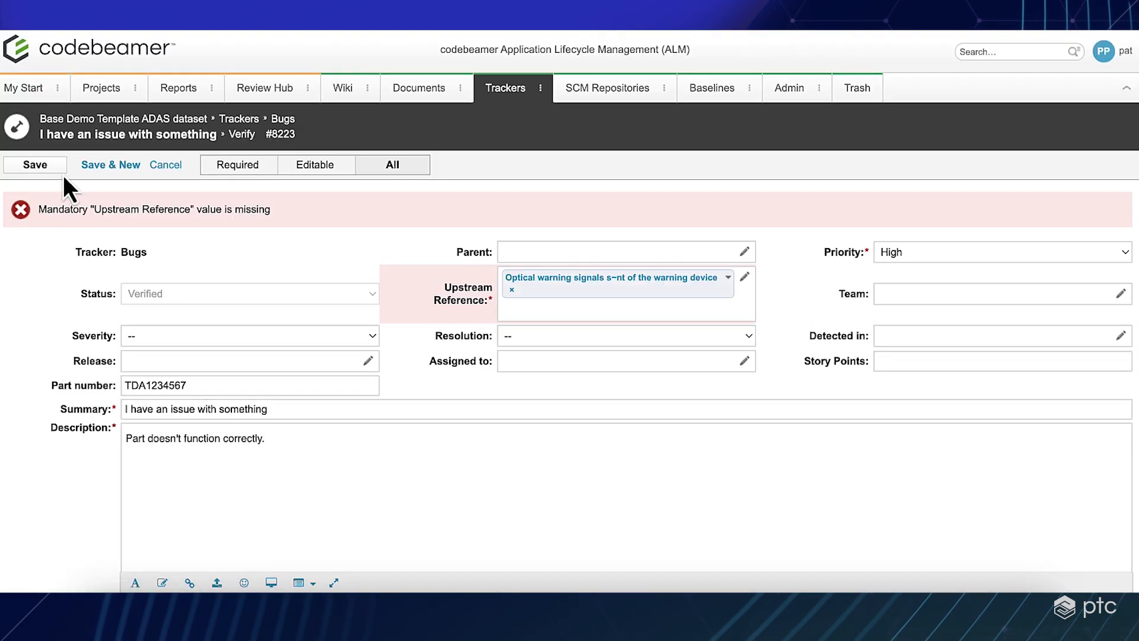
Save BUG-8223's Verify transition with upstream reference SRS-2777
click(35, 164)
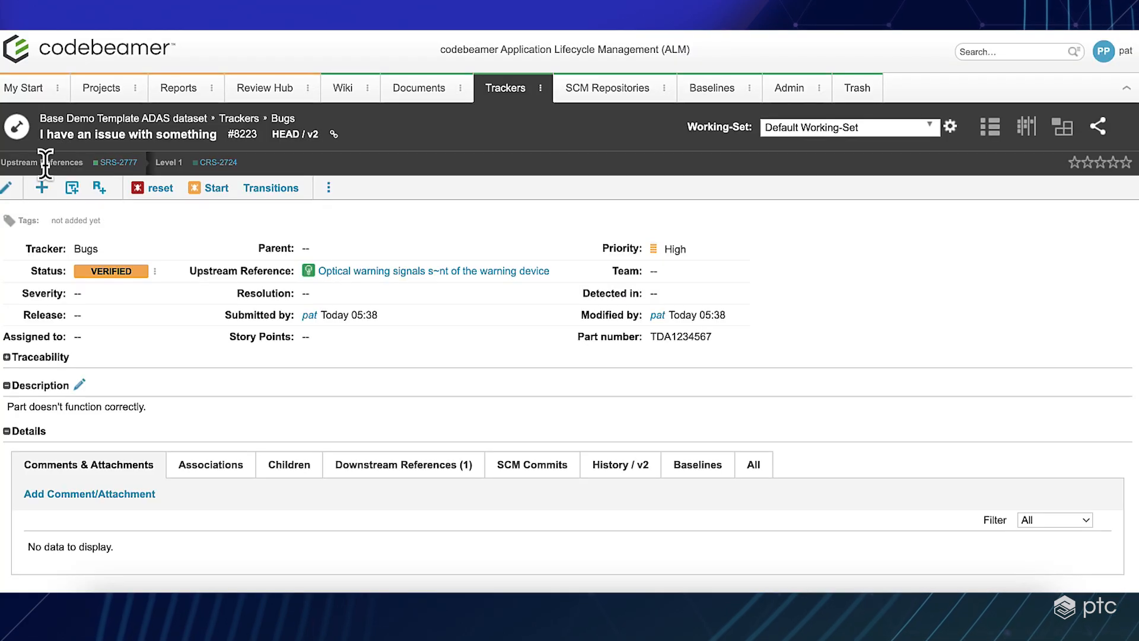
mouse_move(401, 168)
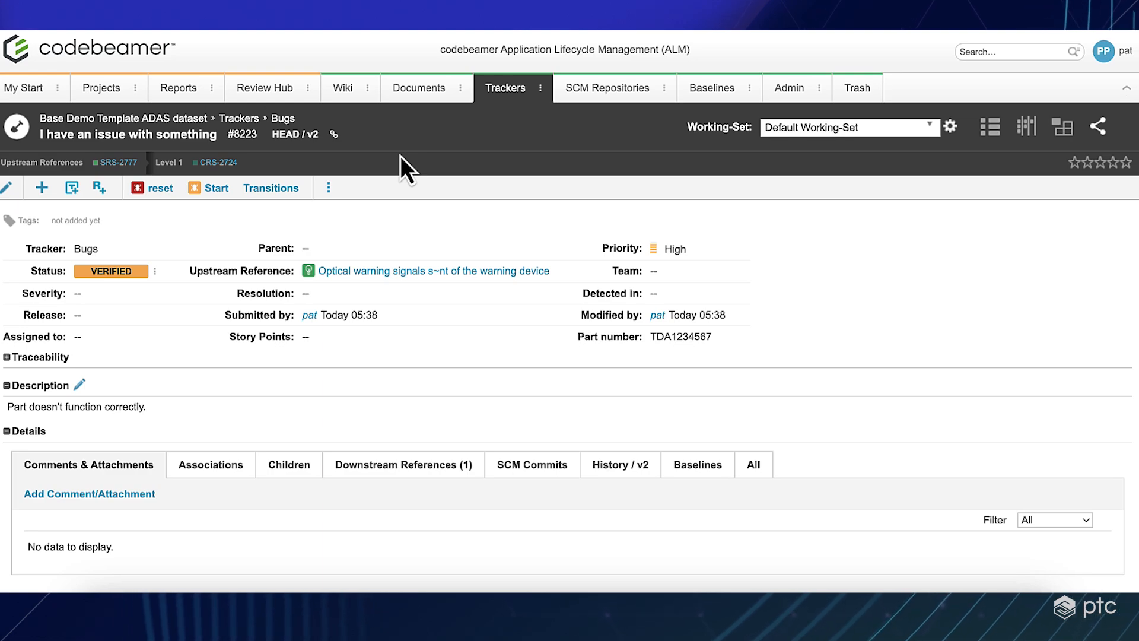
mouse_move(369, 470)
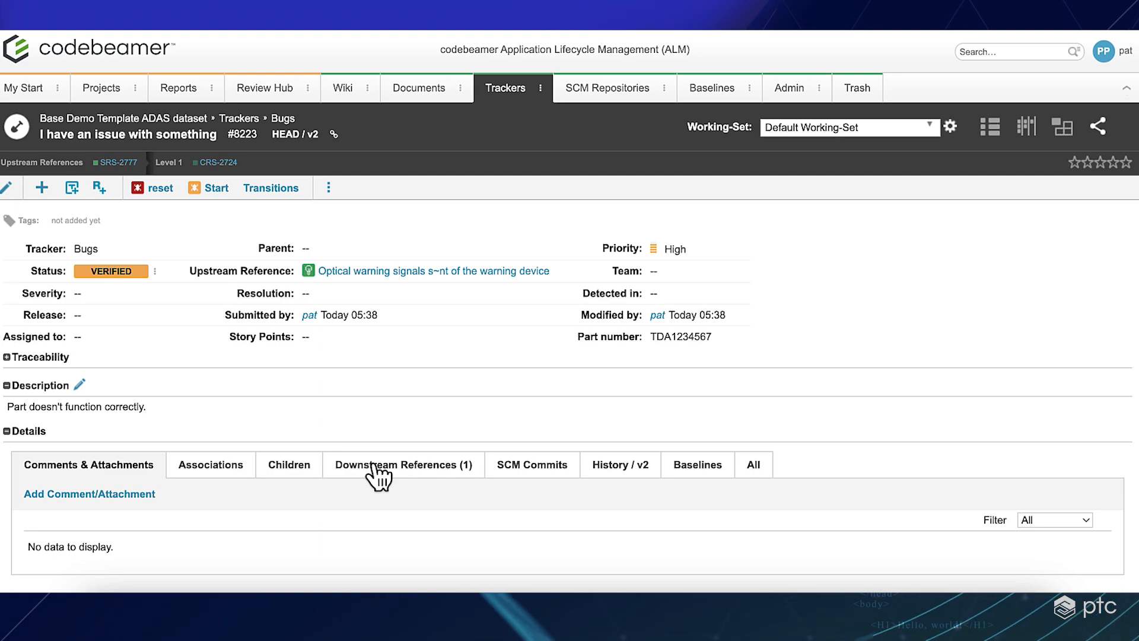
View BUG-8223's downstream references and open change request CRQ-8224 separately
click(403, 464)
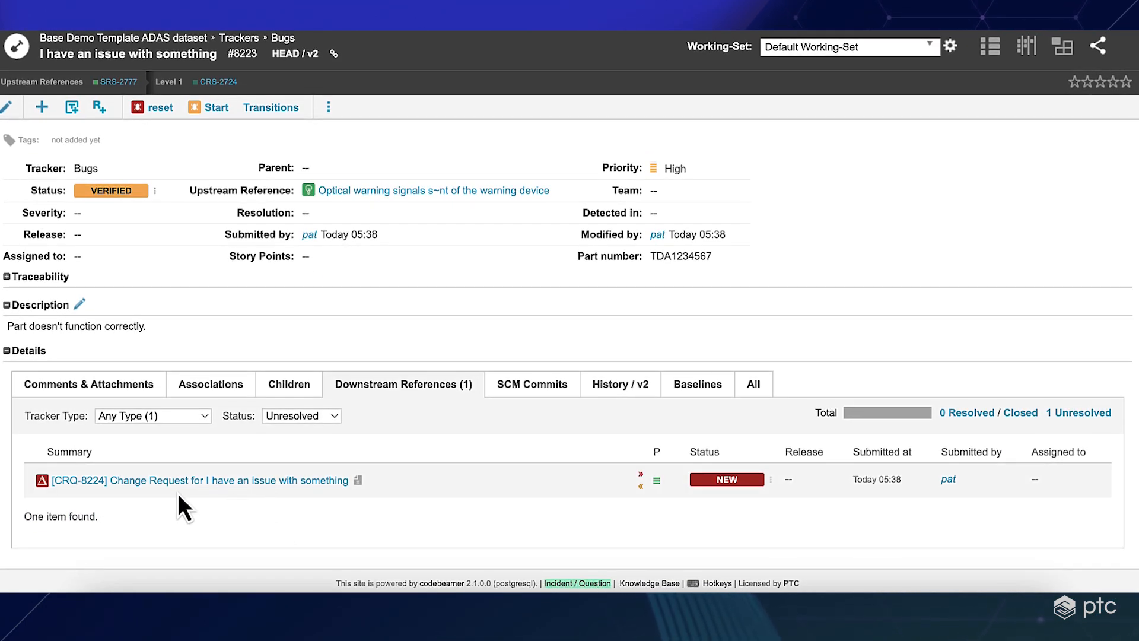
mouse_move(204, 510)
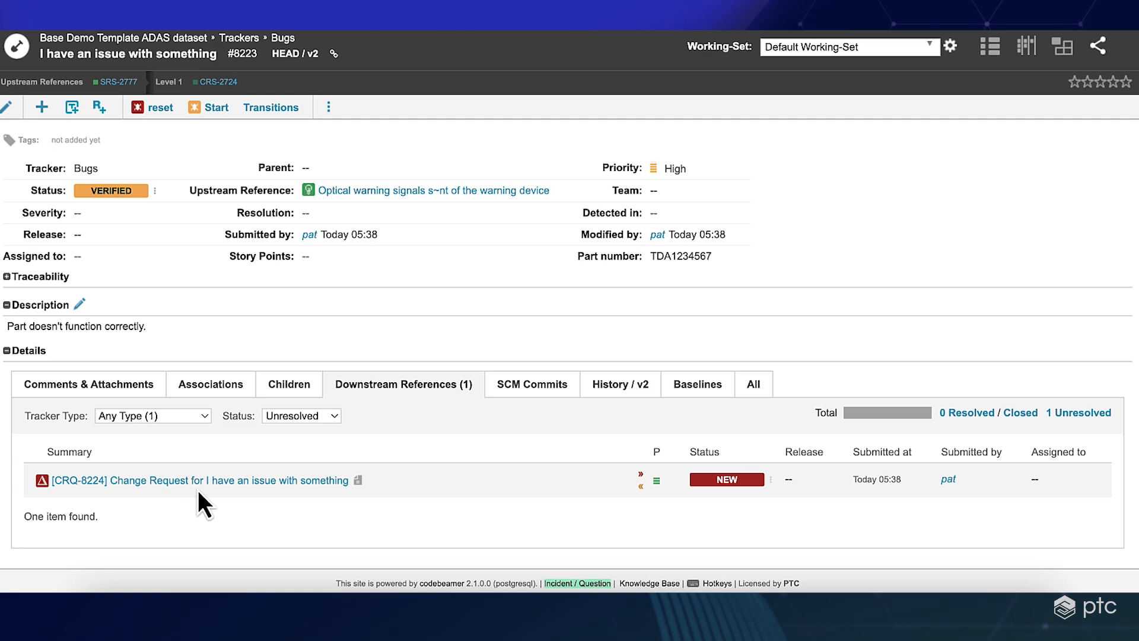
mouse_move(225, 511)
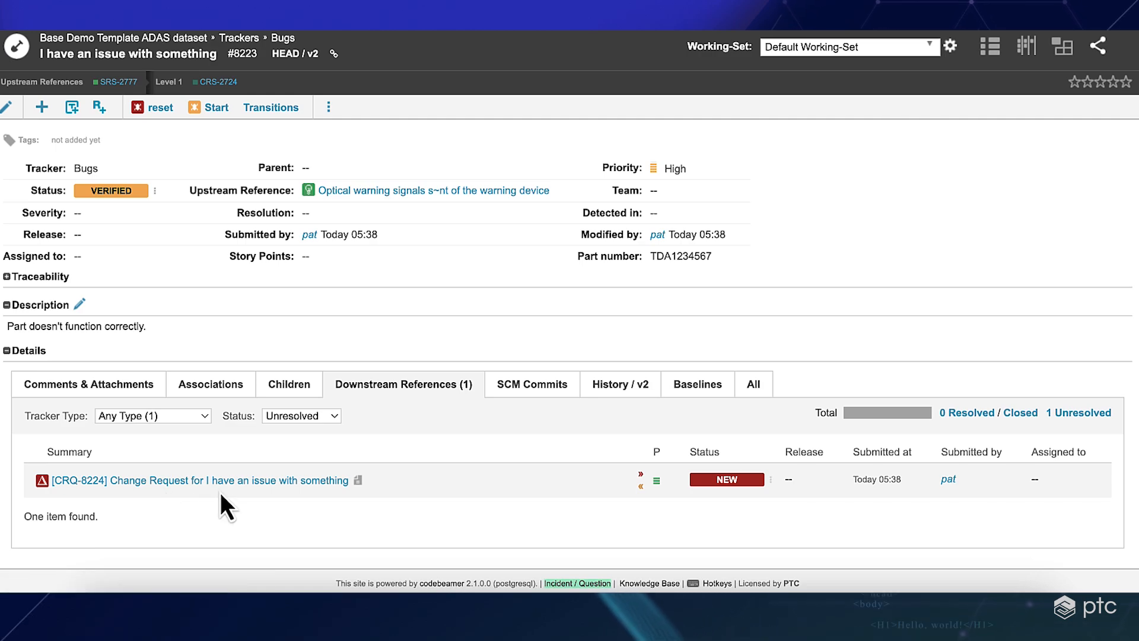
mouse_move(232, 486)
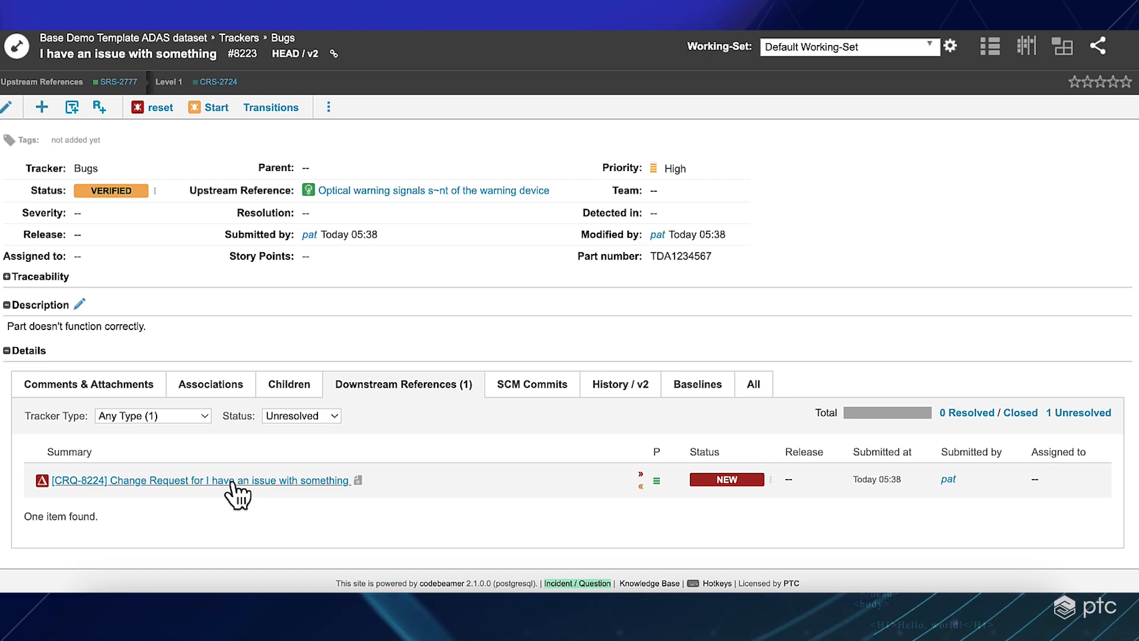
right_click(225, 481)
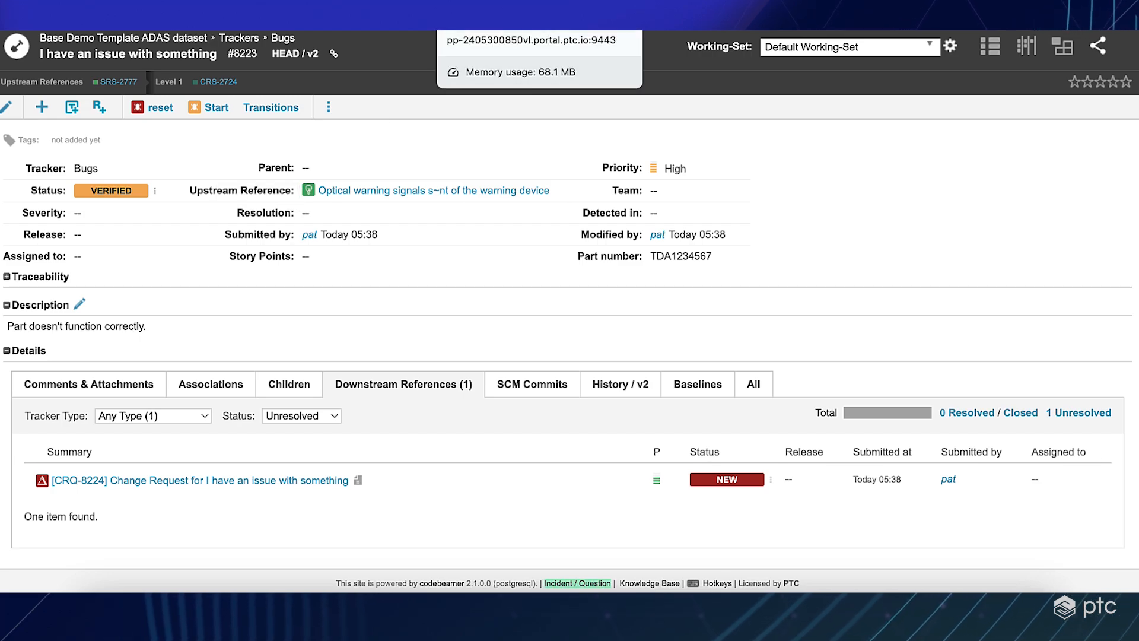
Switch to the page of change request CRQ-8224
click(196, 480)
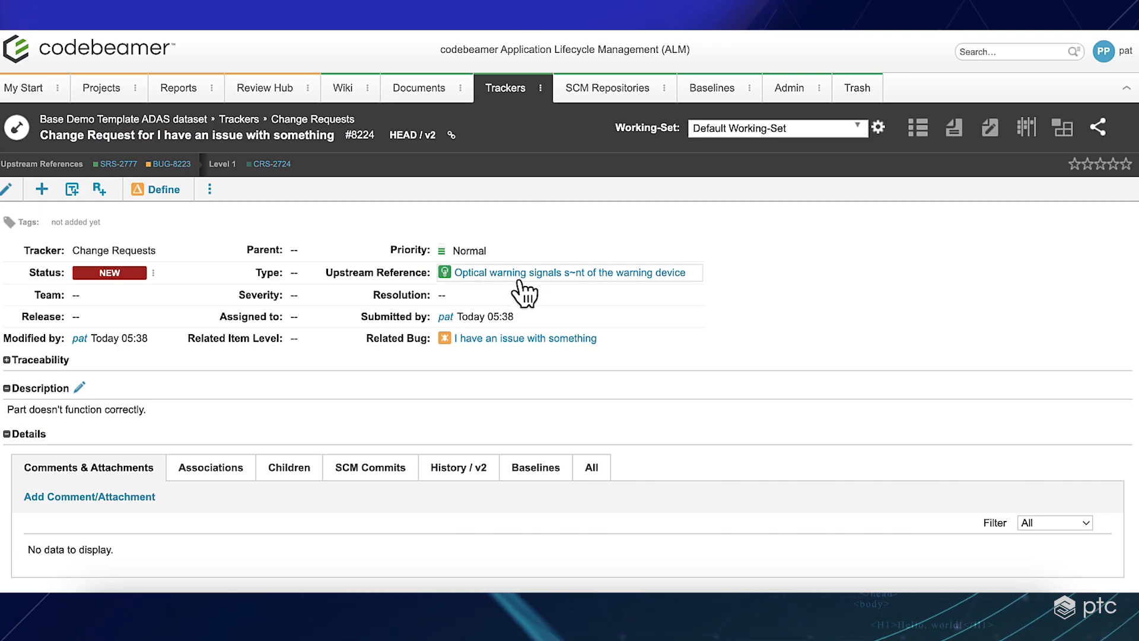
mouse_move(618, 358)
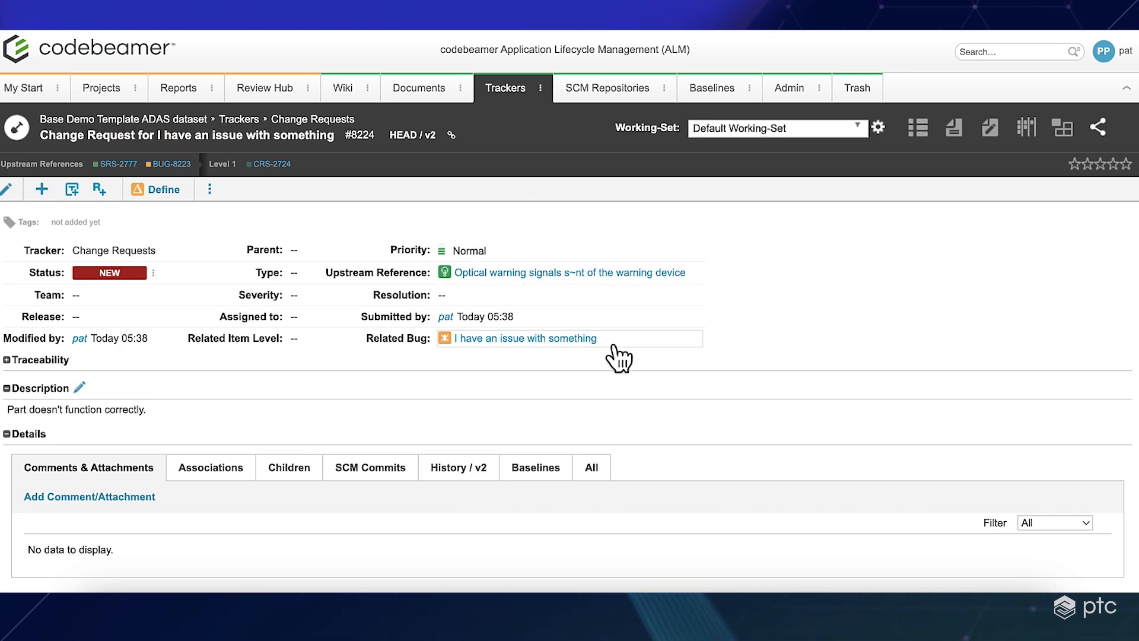
mouse_move(496, 233)
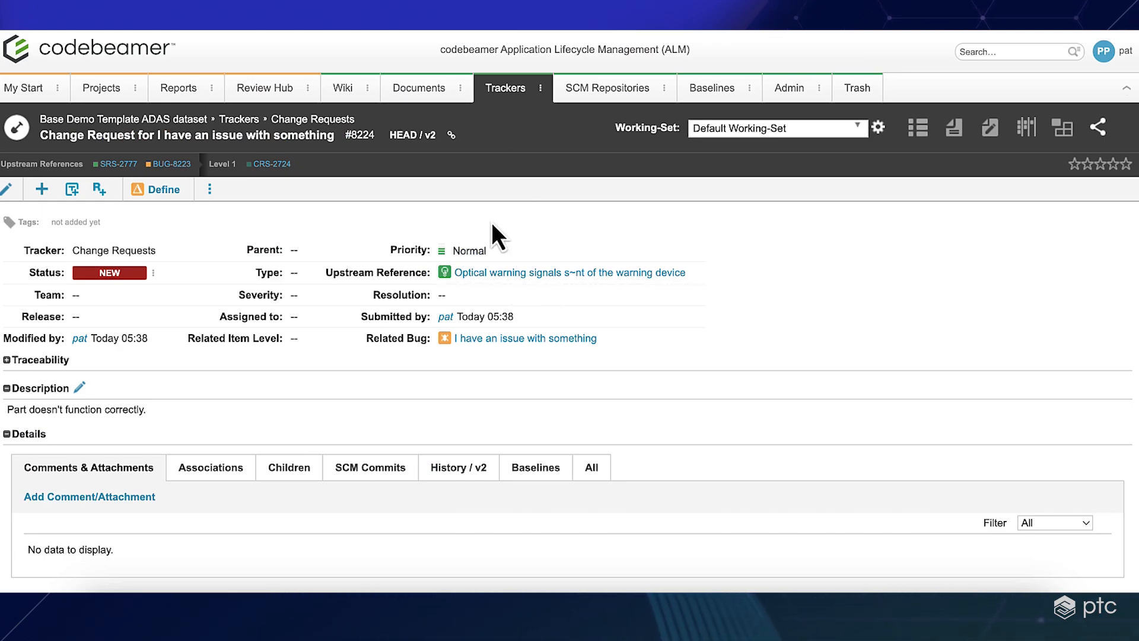
mouse_move(526, 275)
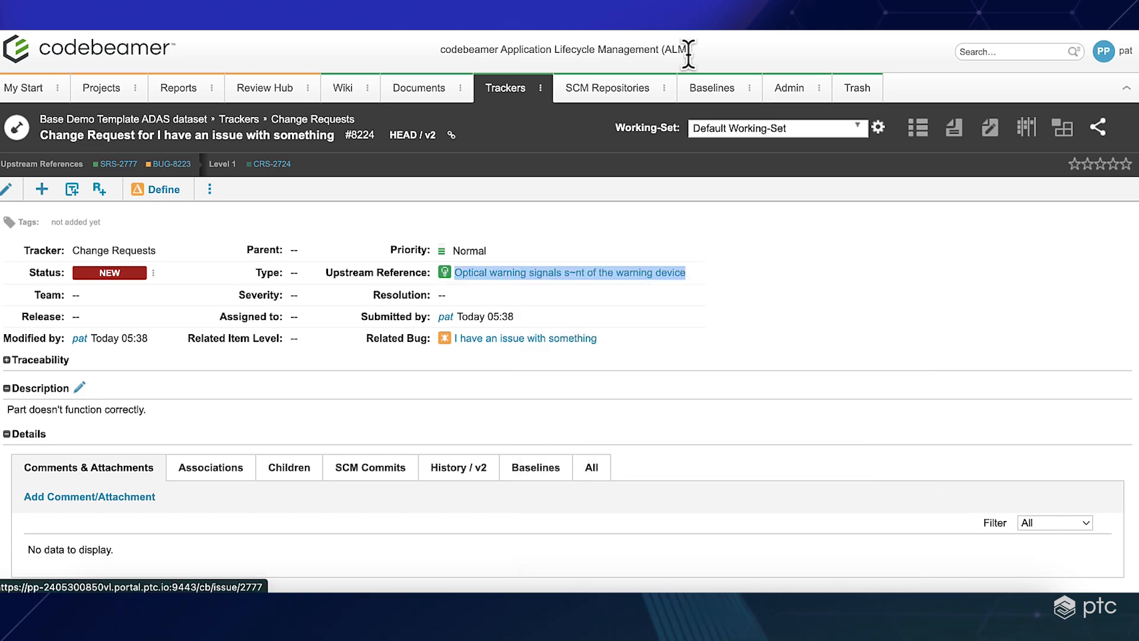
Open upstream requirement SRS-2777 'Optical warning signals' from the change request
click(569, 272)
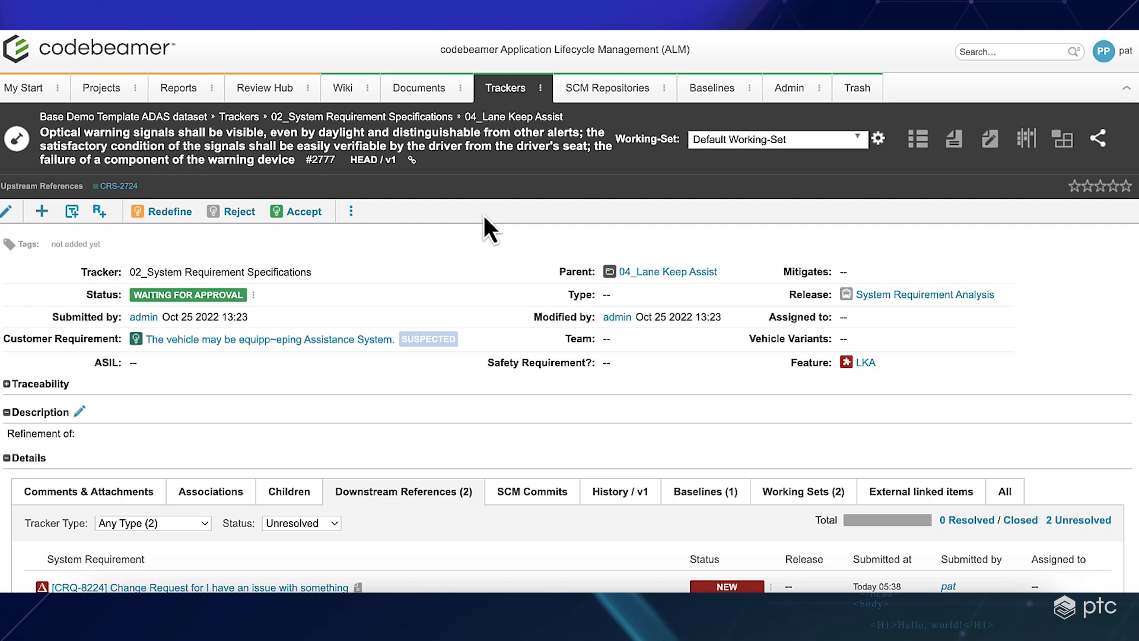
mouse_move(475, 244)
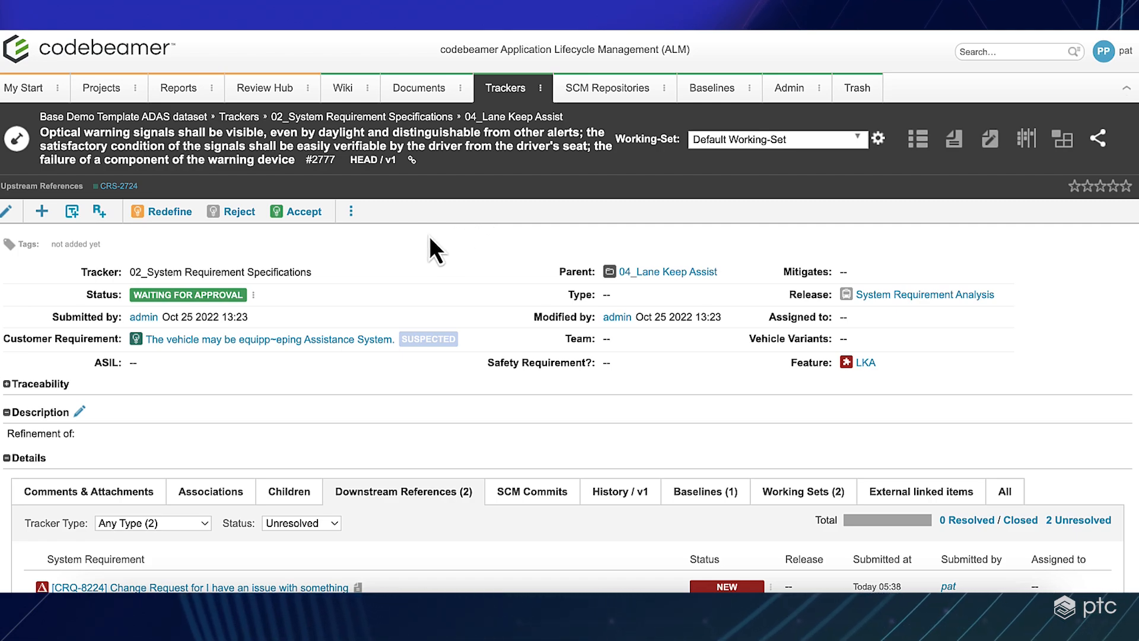
mouse_move(408, 231)
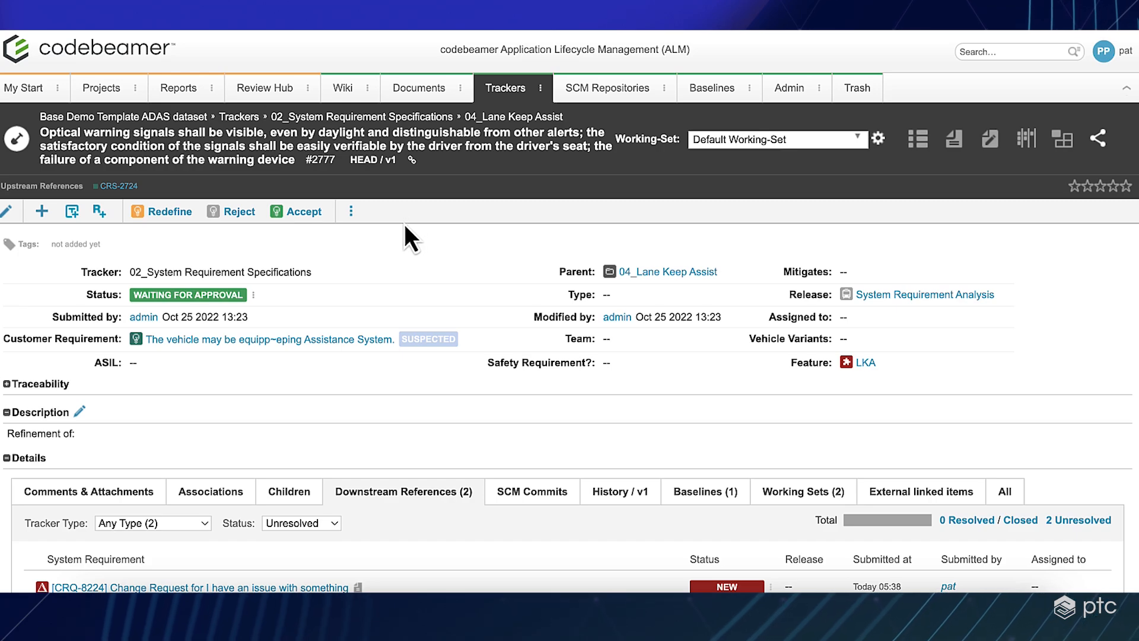
mouse_move(353, 265)
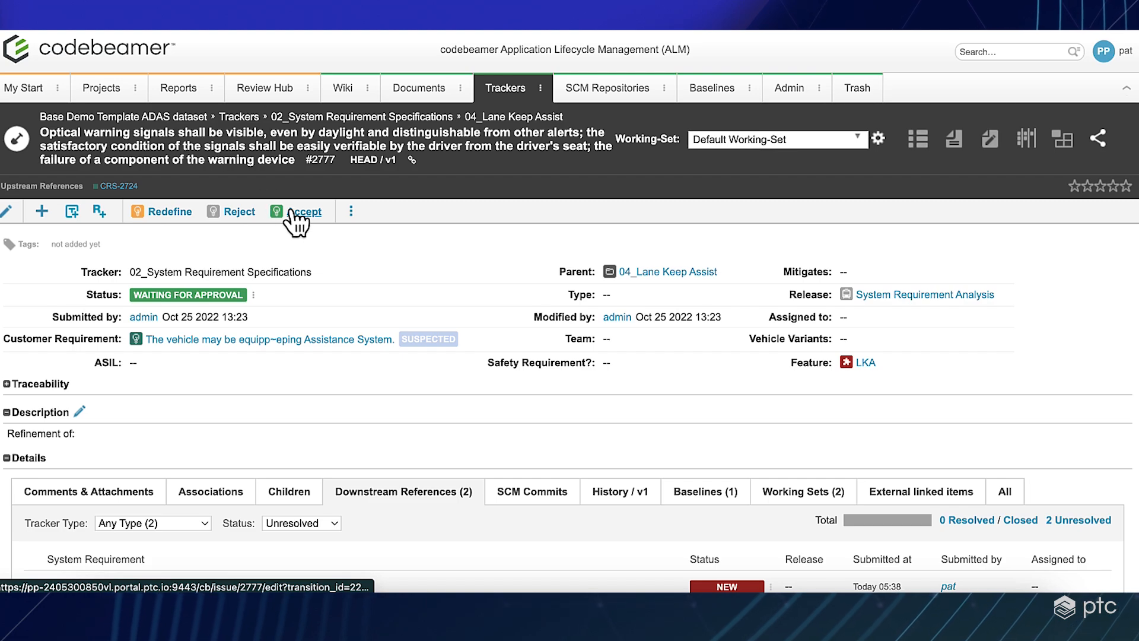
Try accepting SRS-2777, which the 'Open Change Request' guard condition blocks
click(305, 211)
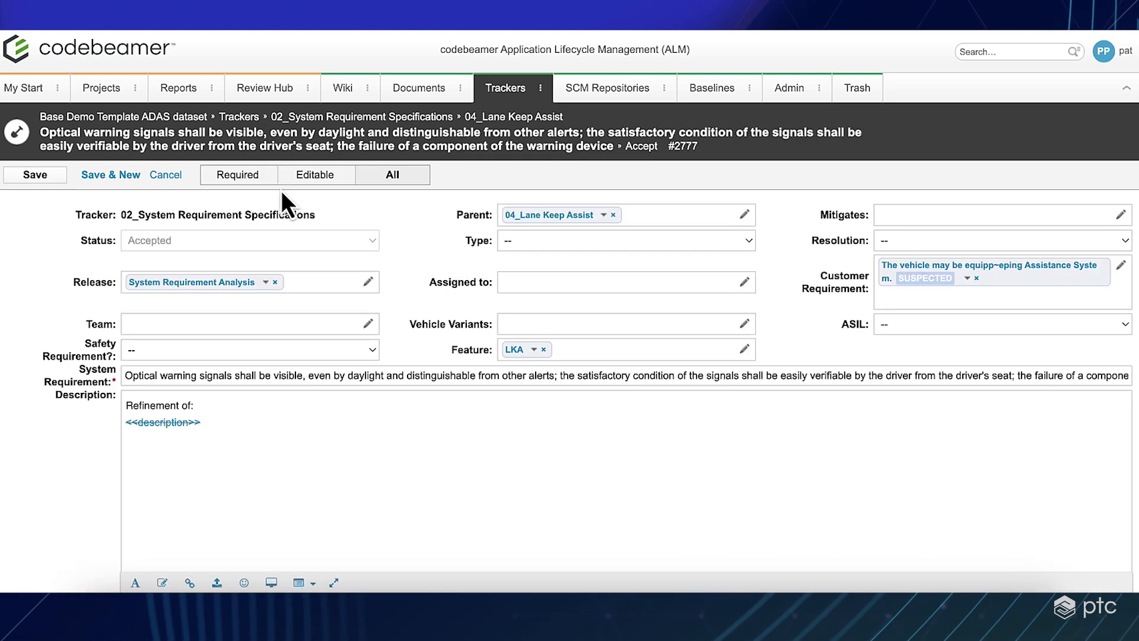
click(34, 174)
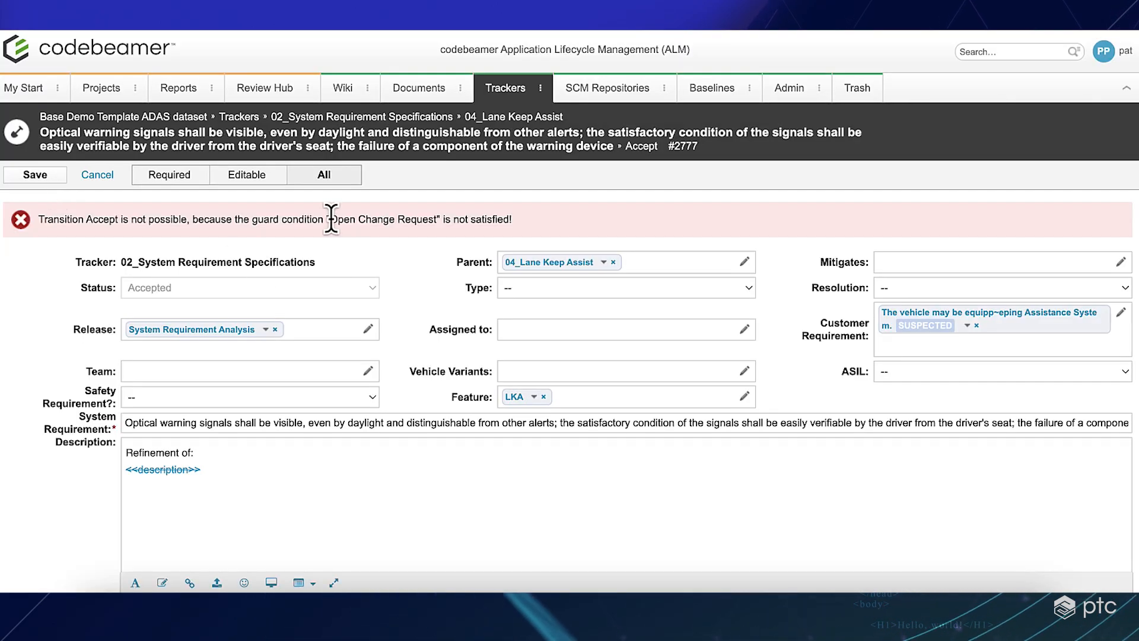
mouse_move(373, 270)
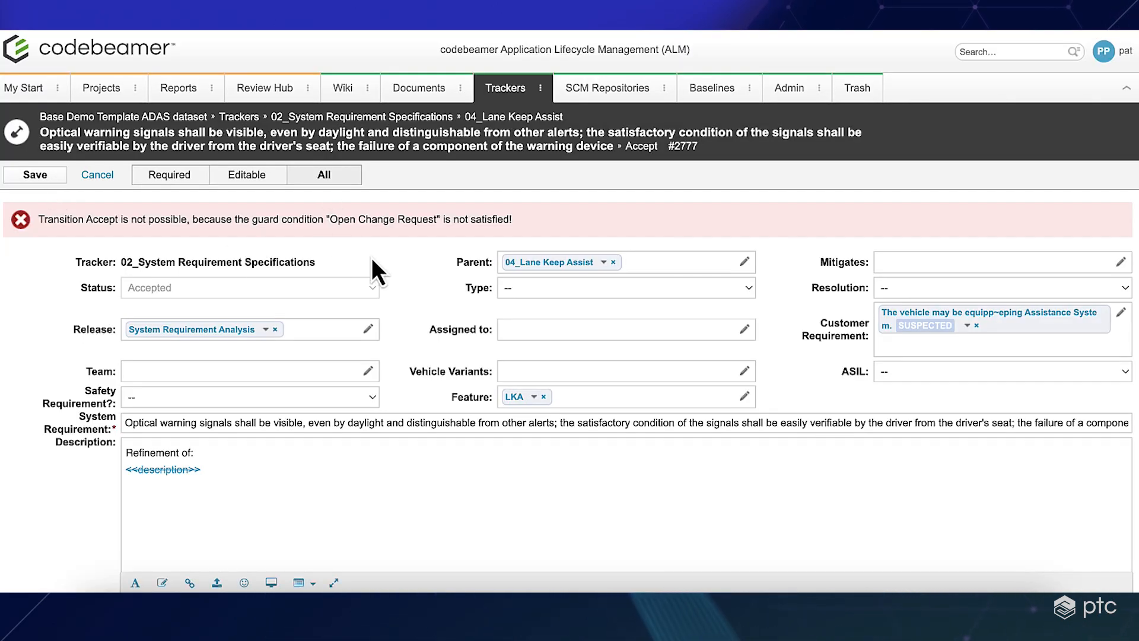
mouse_move(426, 273)
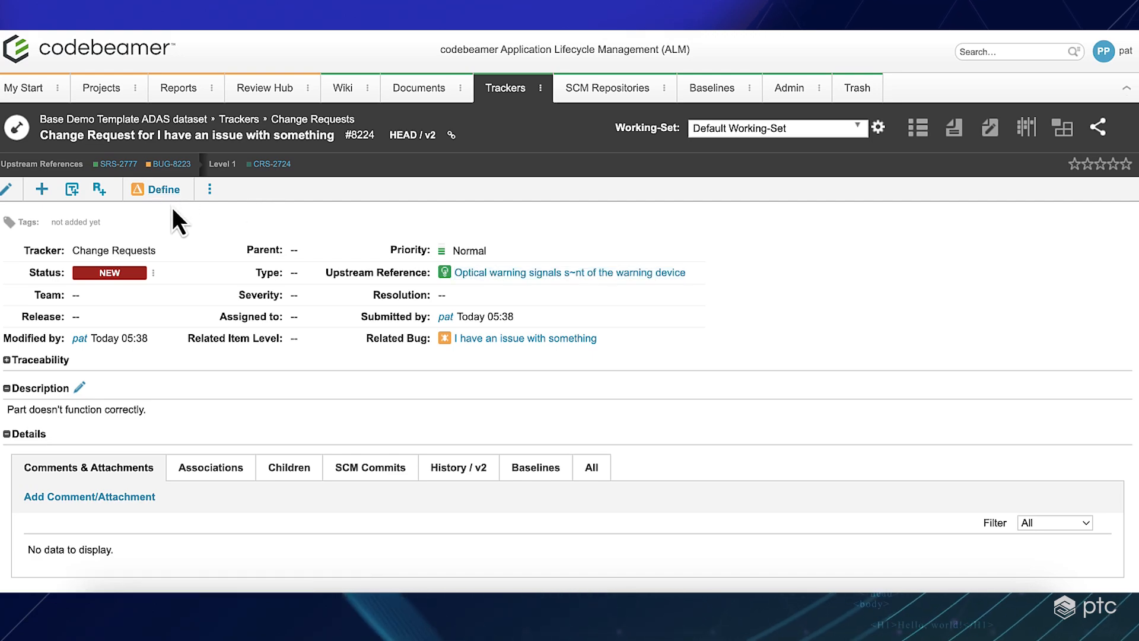
Run the Define transition on CRQ-8224 and save, moving it from New to Draft
click(166, 189)
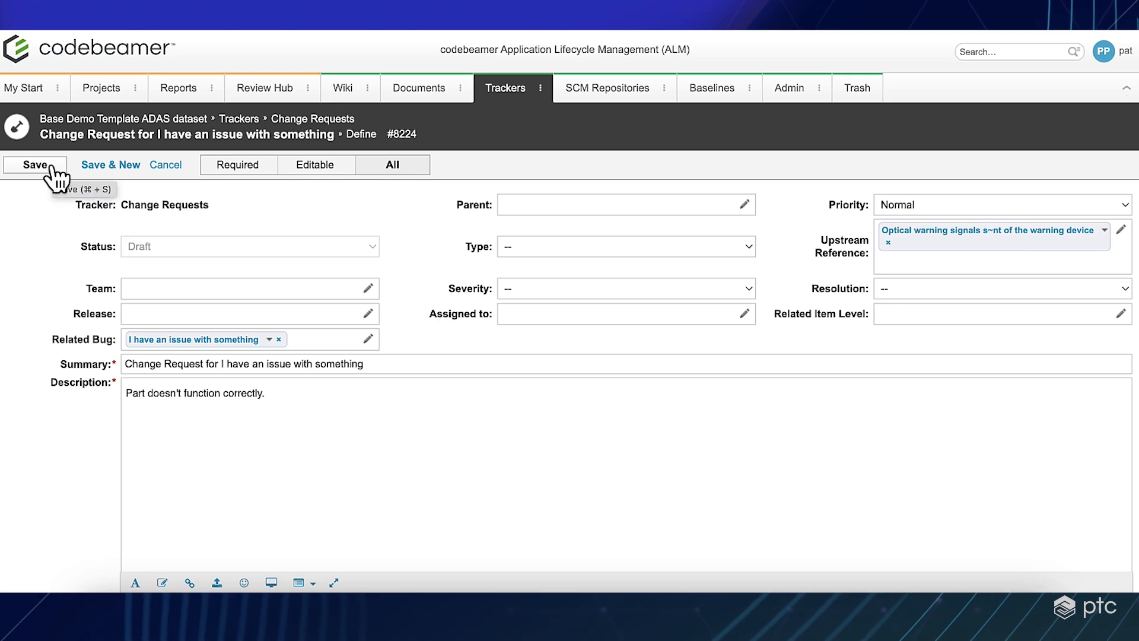
click(33, 165)
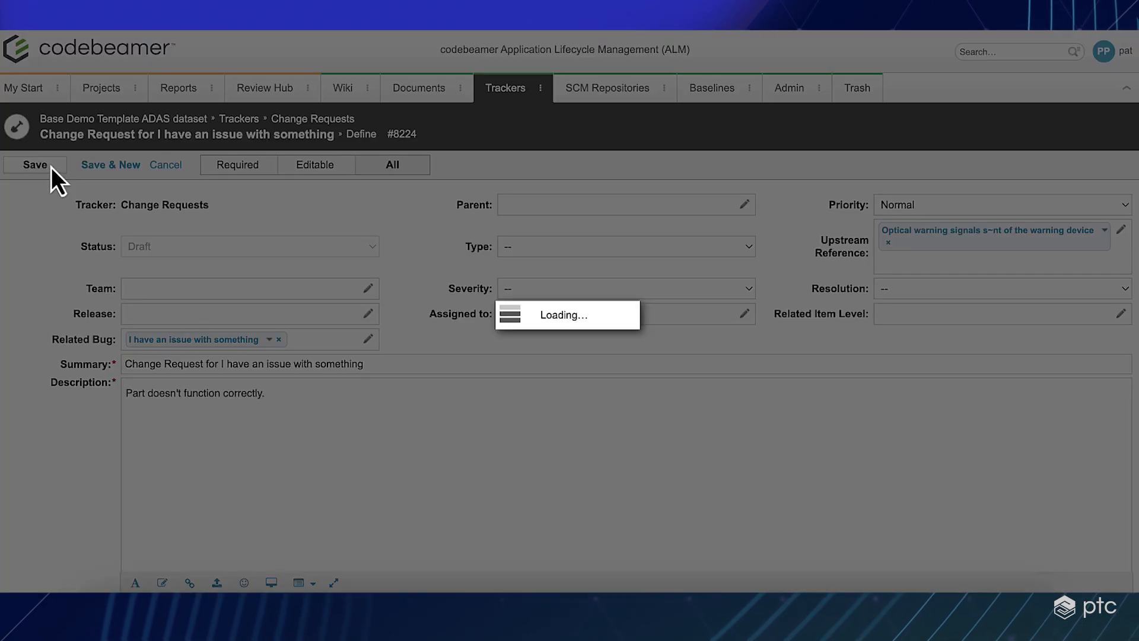
click(34, 164)
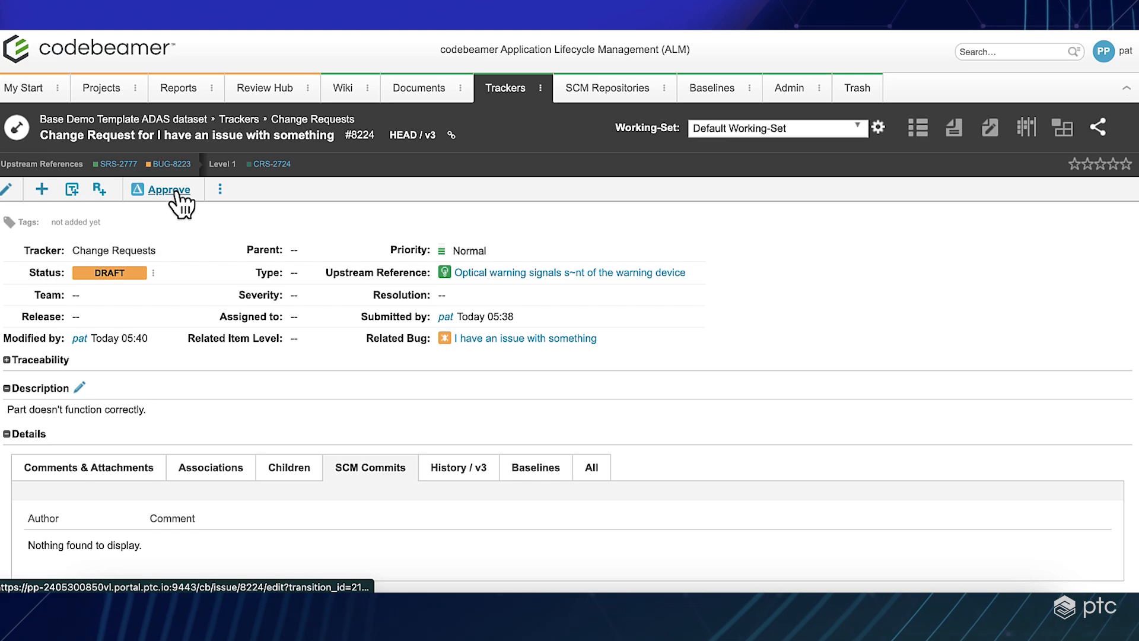
Run the Approve transition on CRQ-8224 and save, putting it In Review
click(168, 189)
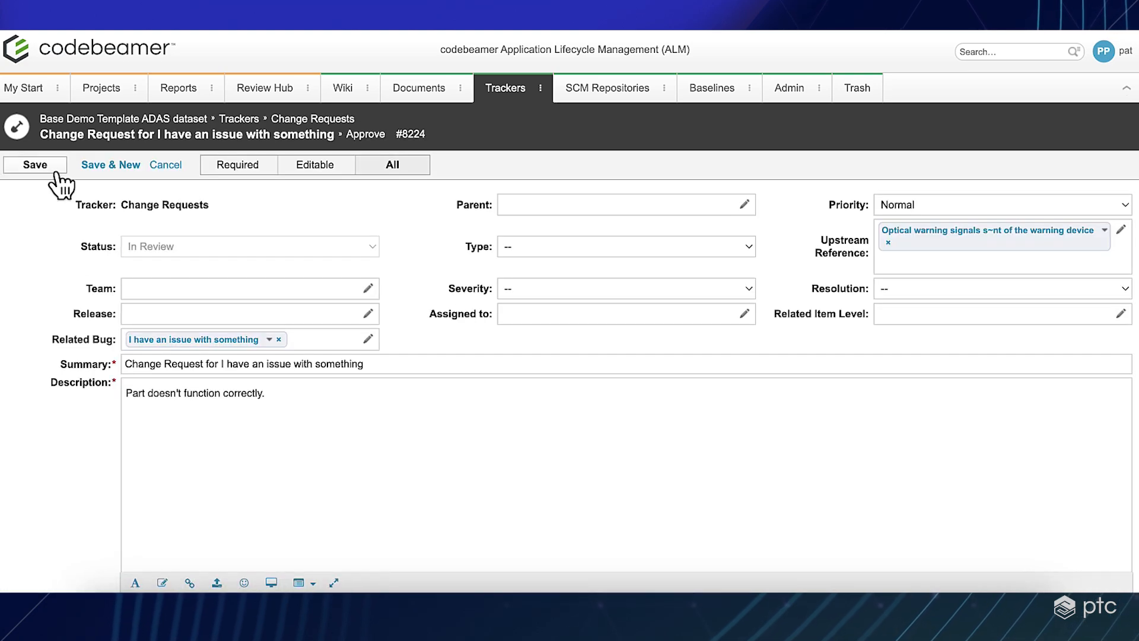
click(34, 164)
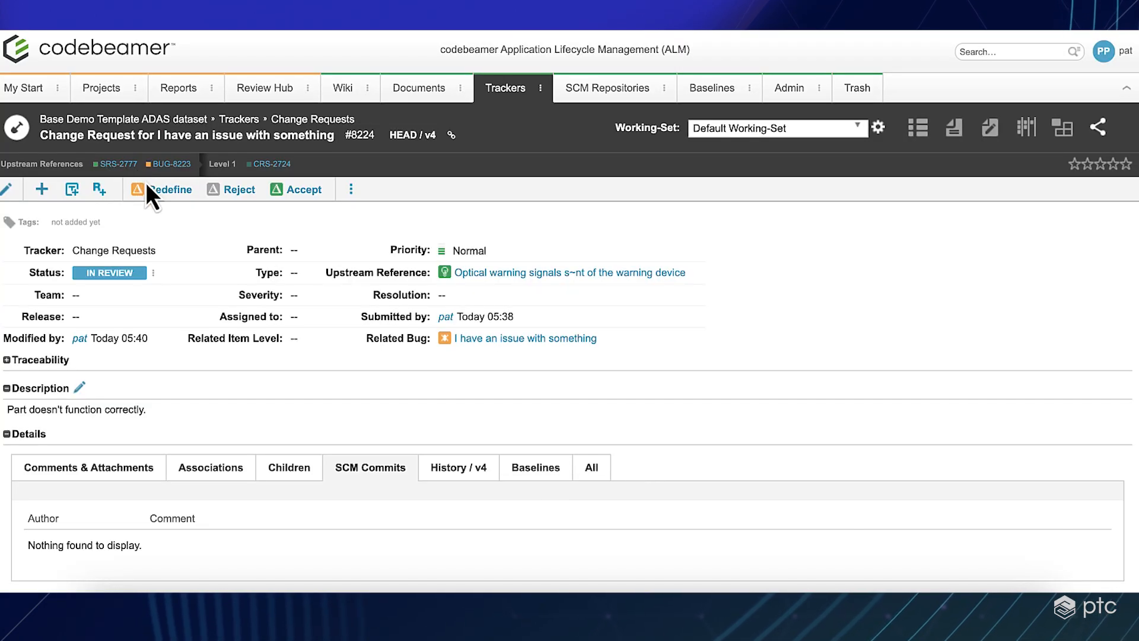
mouse_move(173, 248)
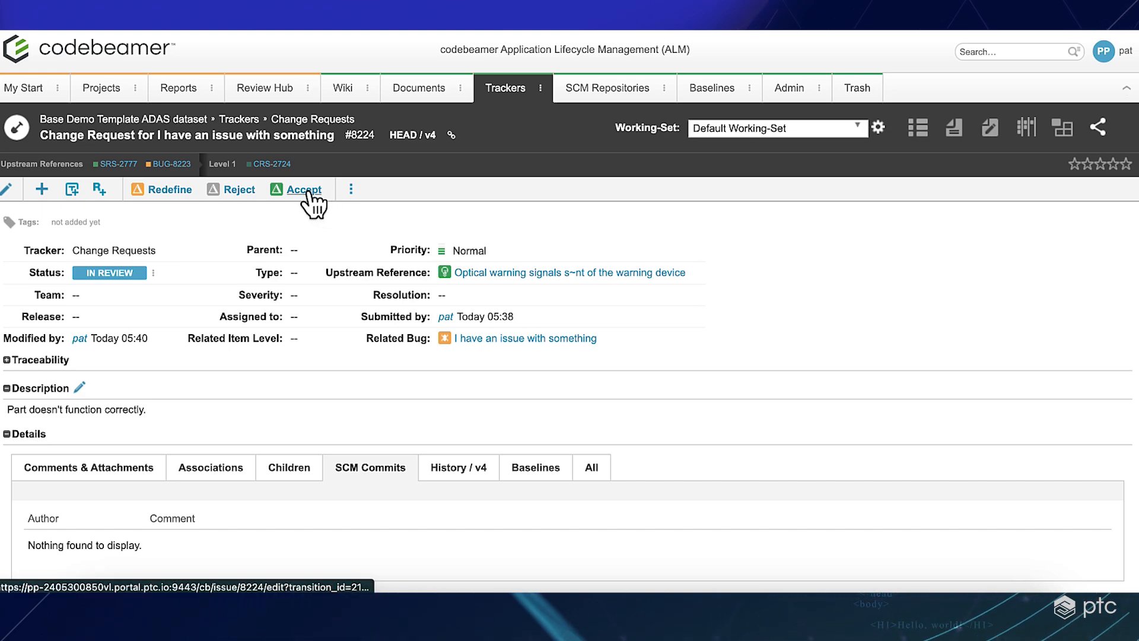
Run the Accept transition on CRQ-8224 and save, reaching Accepted at version 5
click(303, 189)
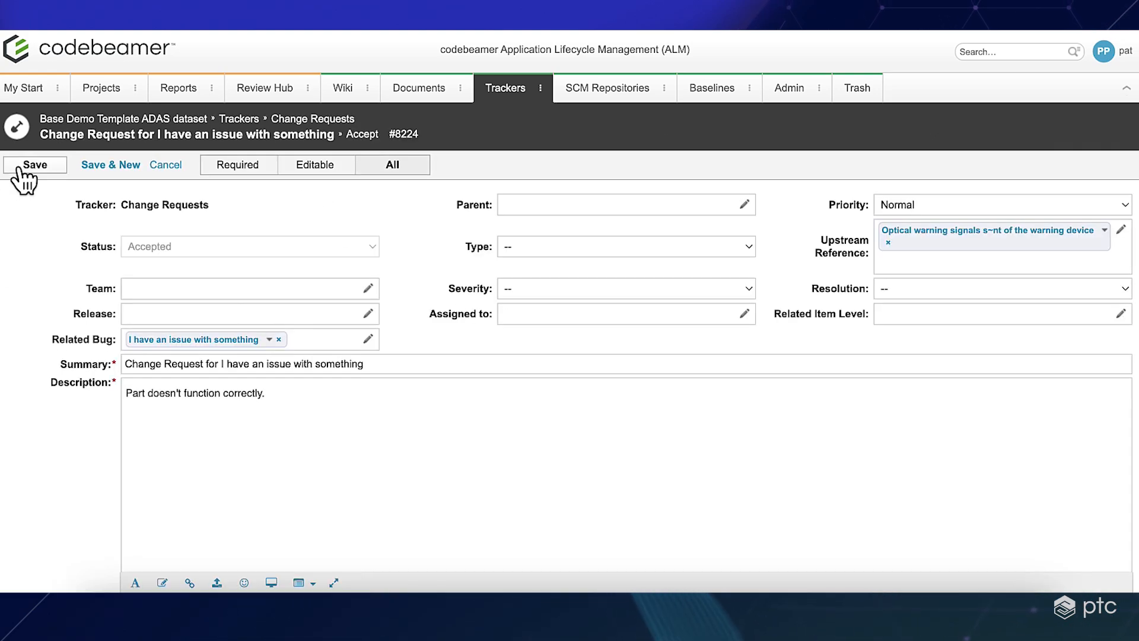
click(33, 165)
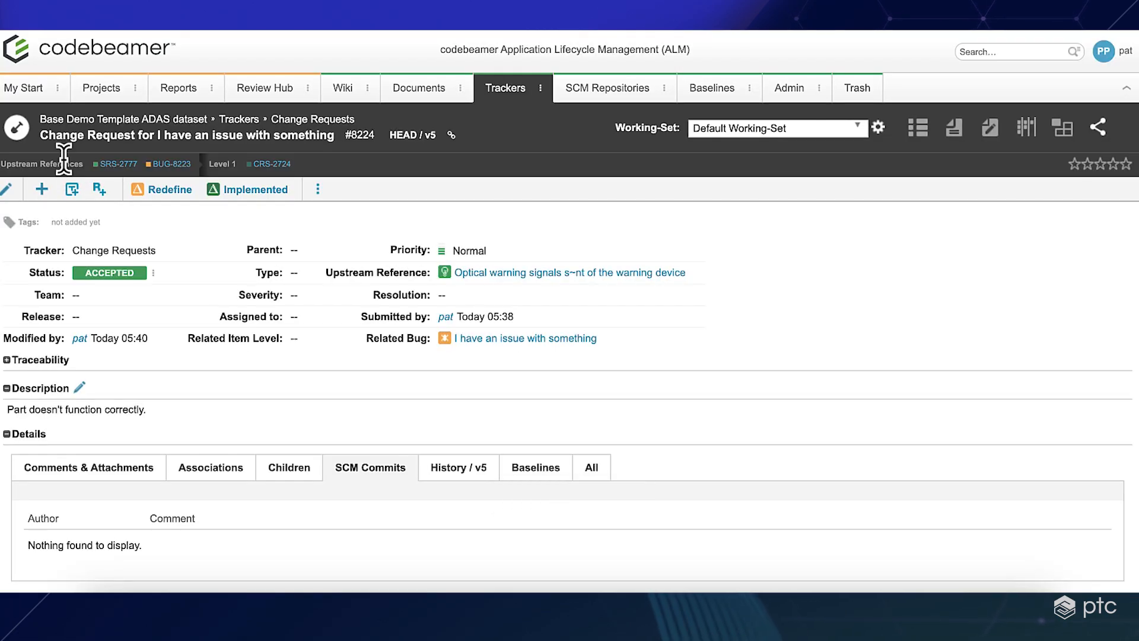
mouse_move(227, 230)
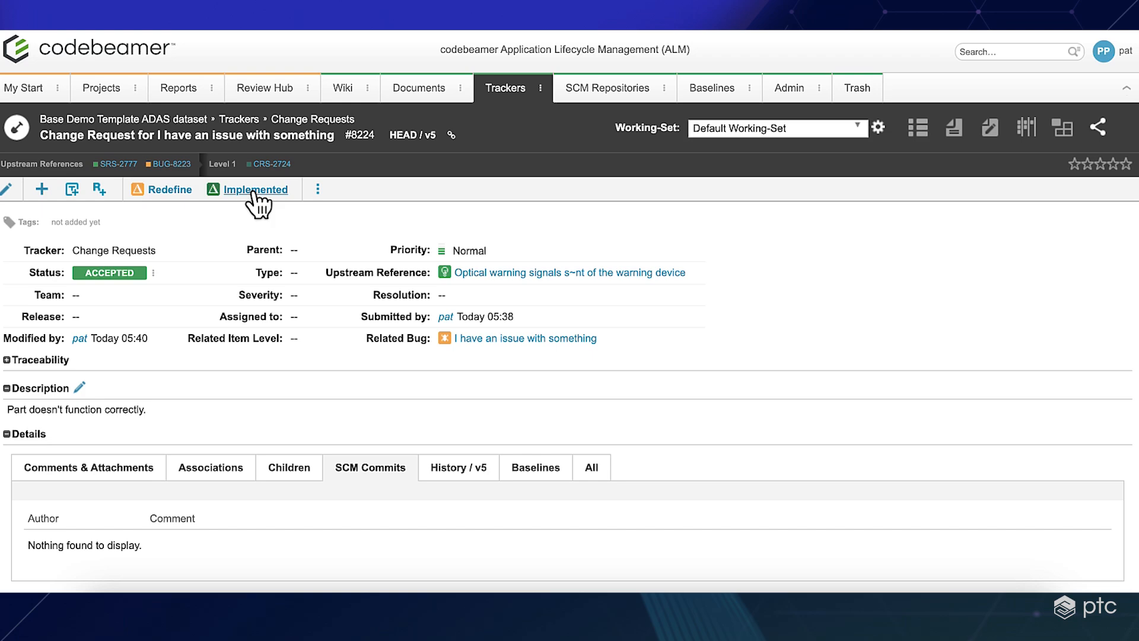
Run the Implemented transition on CRQ-8224 and save, reaching version 6
click(254, 189)
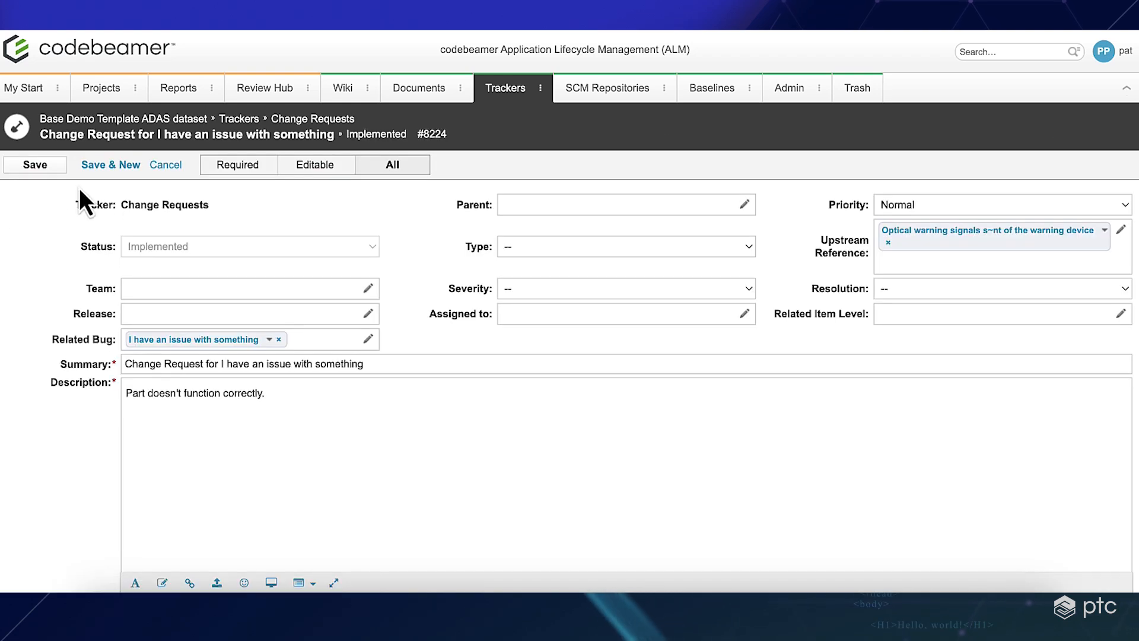
click(35, 164)
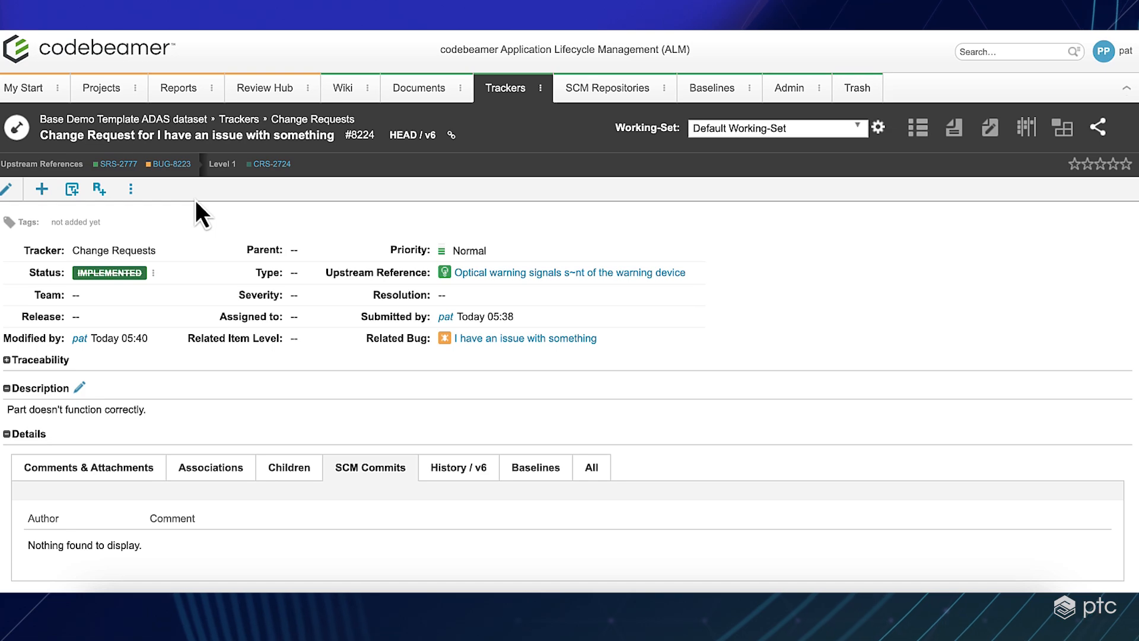
mouse_move(446, 146)
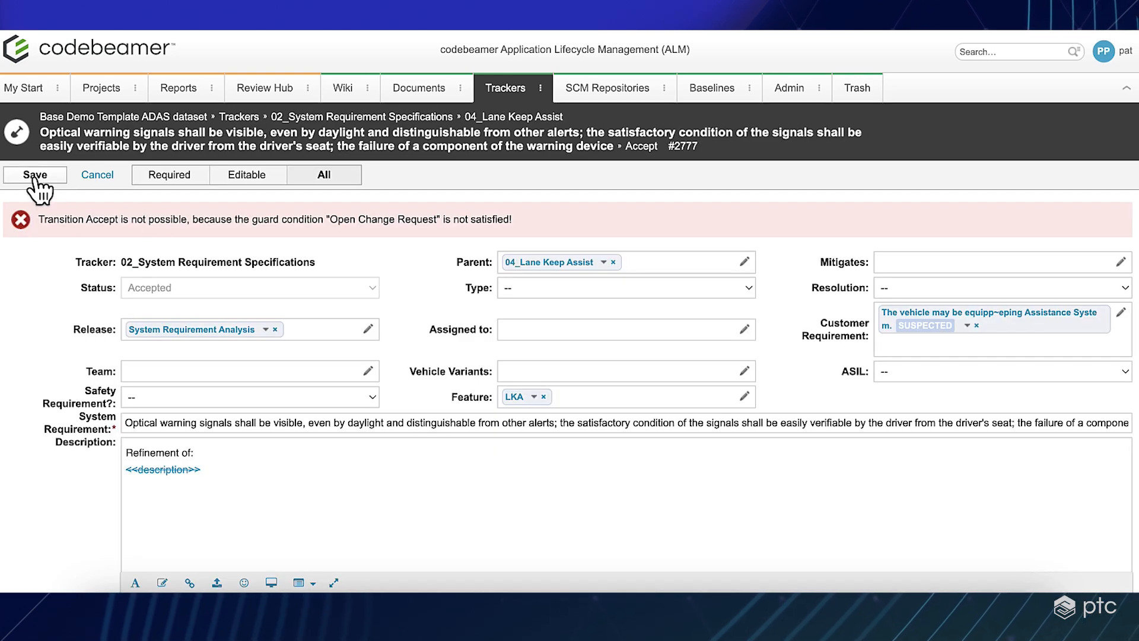
Save the Accept form for SRS-2777 again, now reaching status Accepted
click(35, 174)
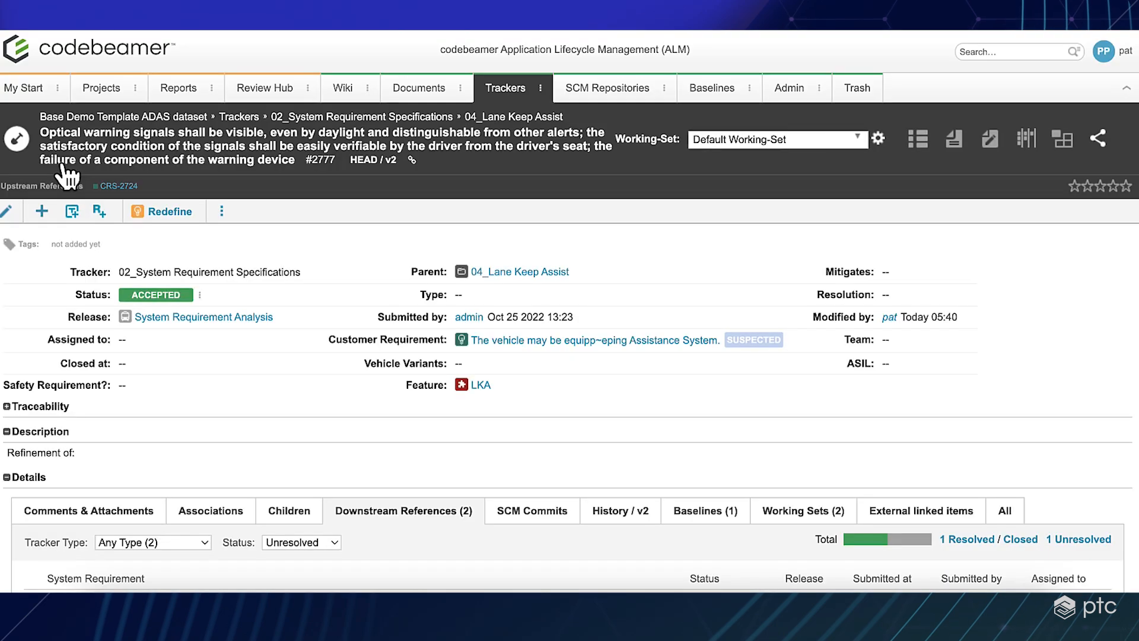